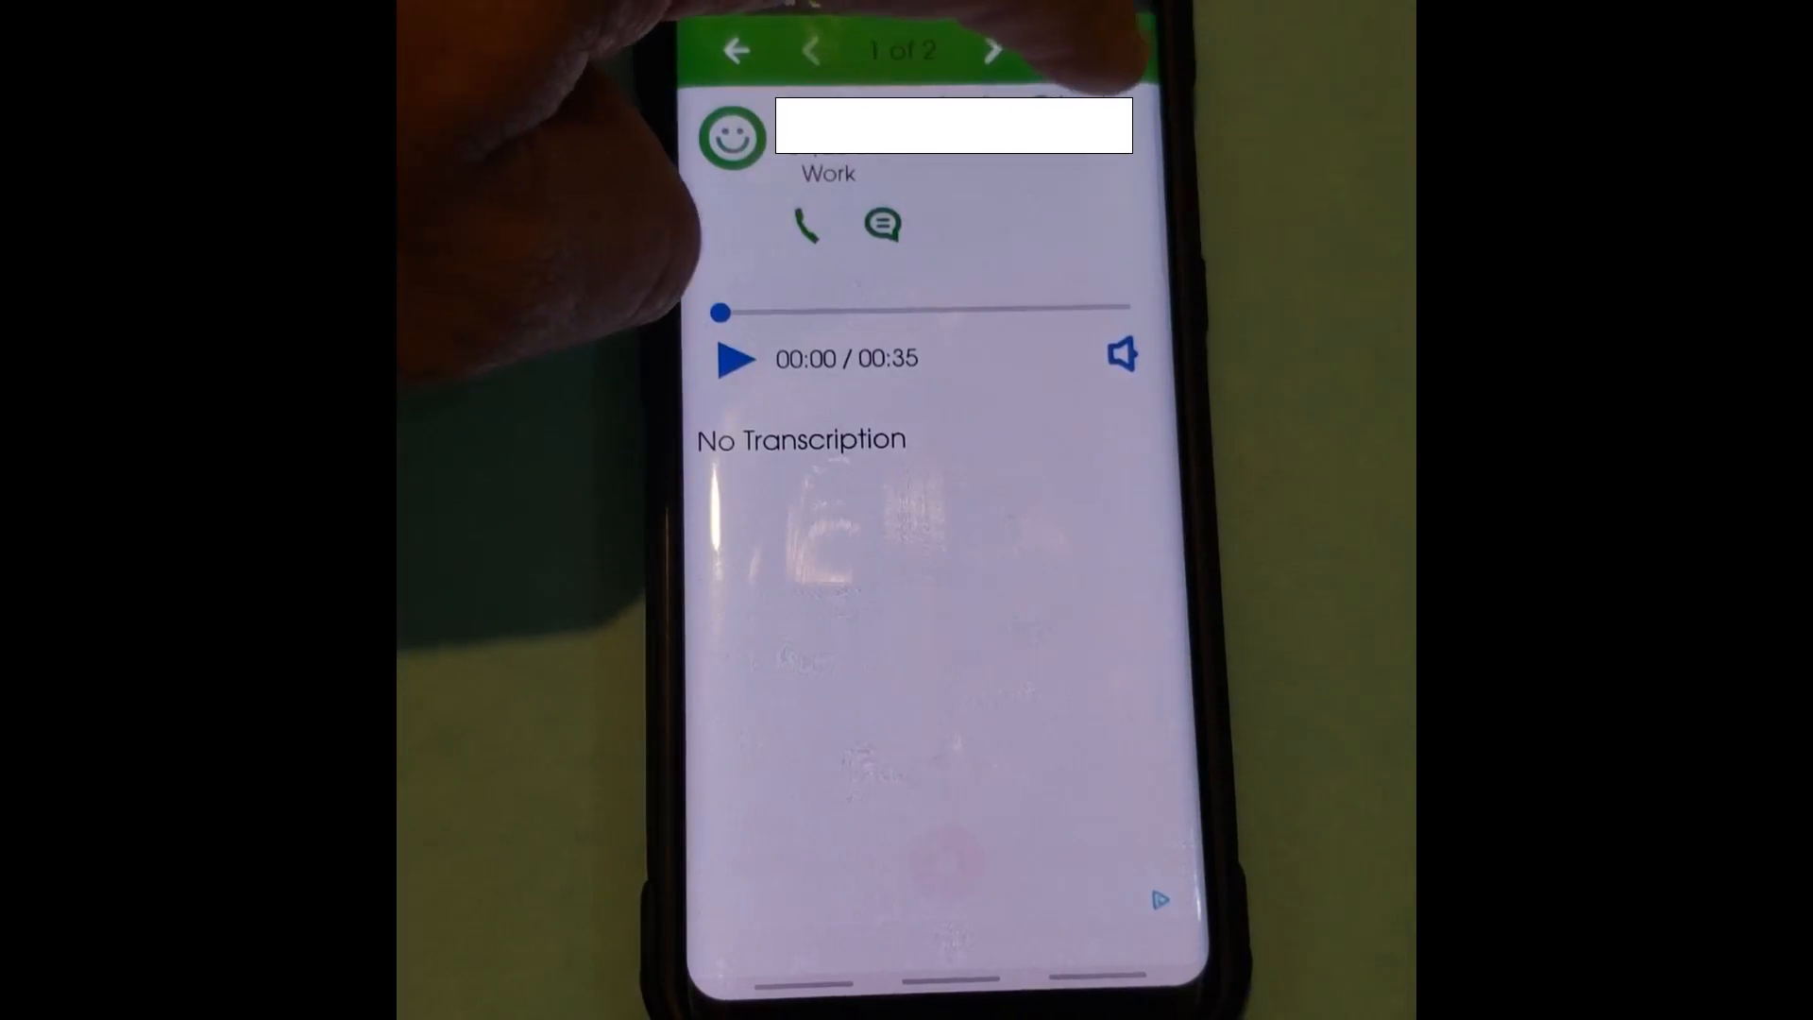
# Export voicemail 1 of 2 to a file from its overflow menu.
pyautogui.click(1106, 49)
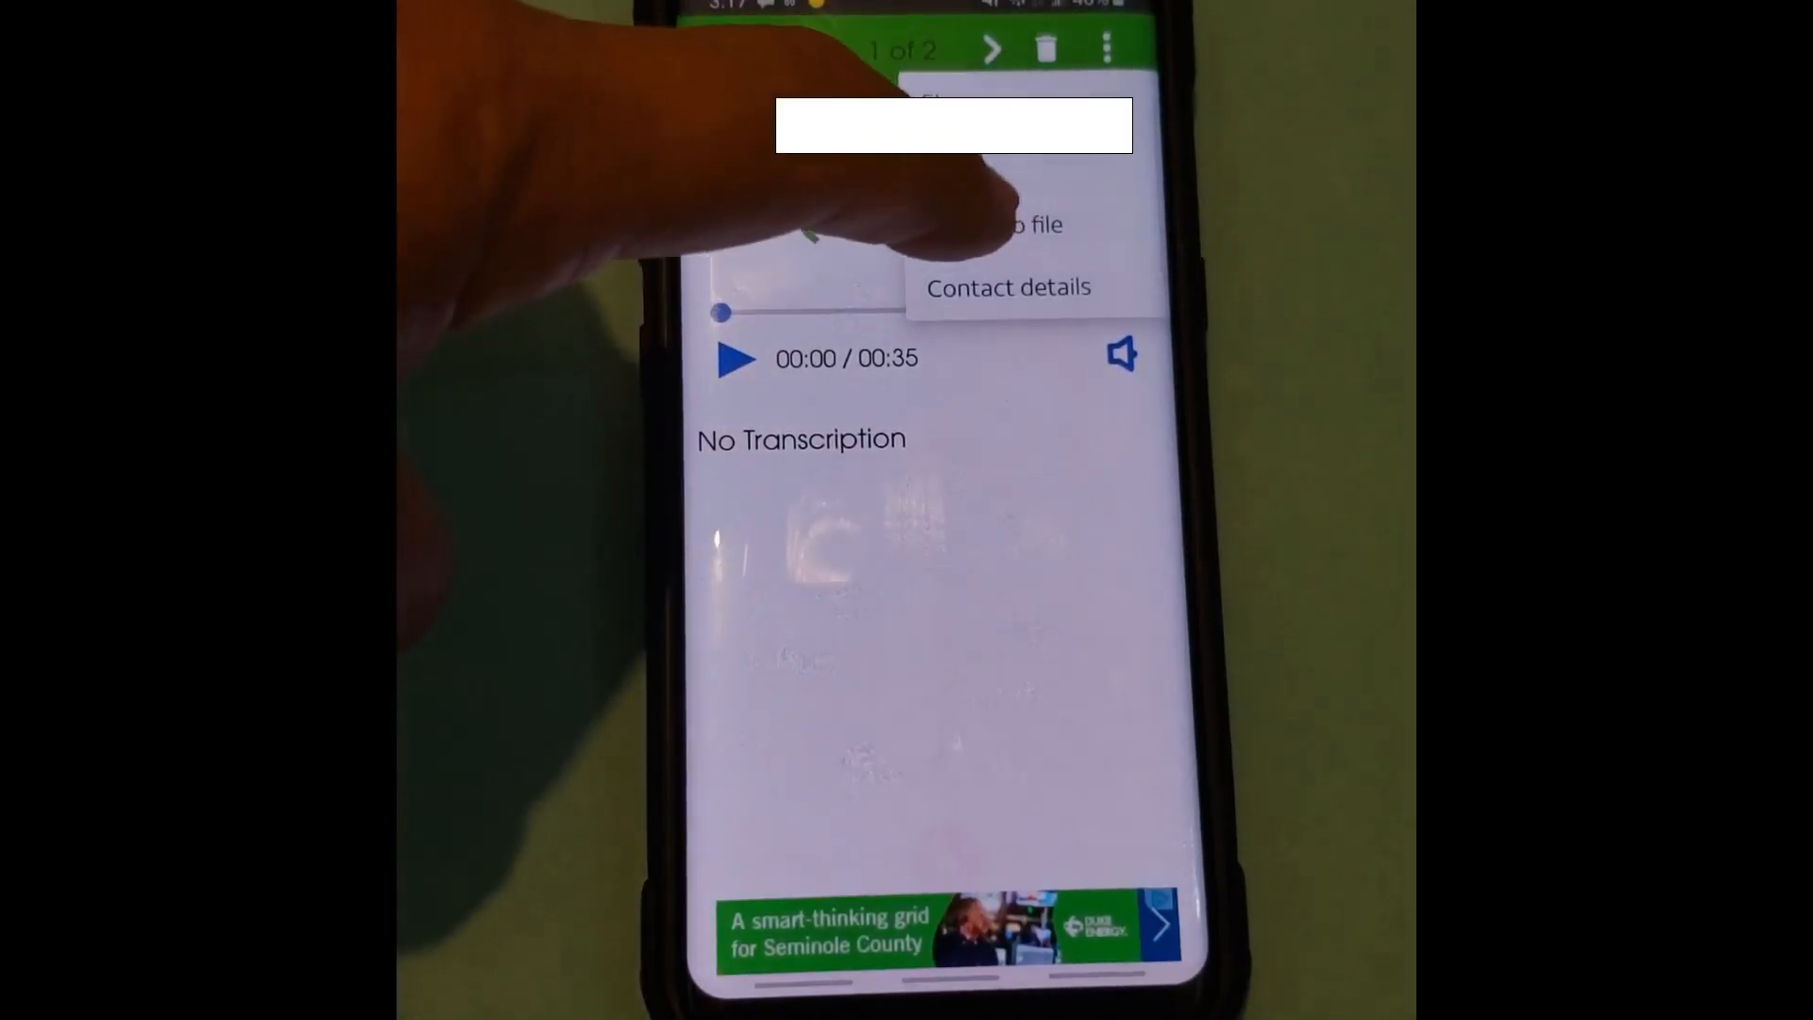
pyautogui.click(1023, 223)
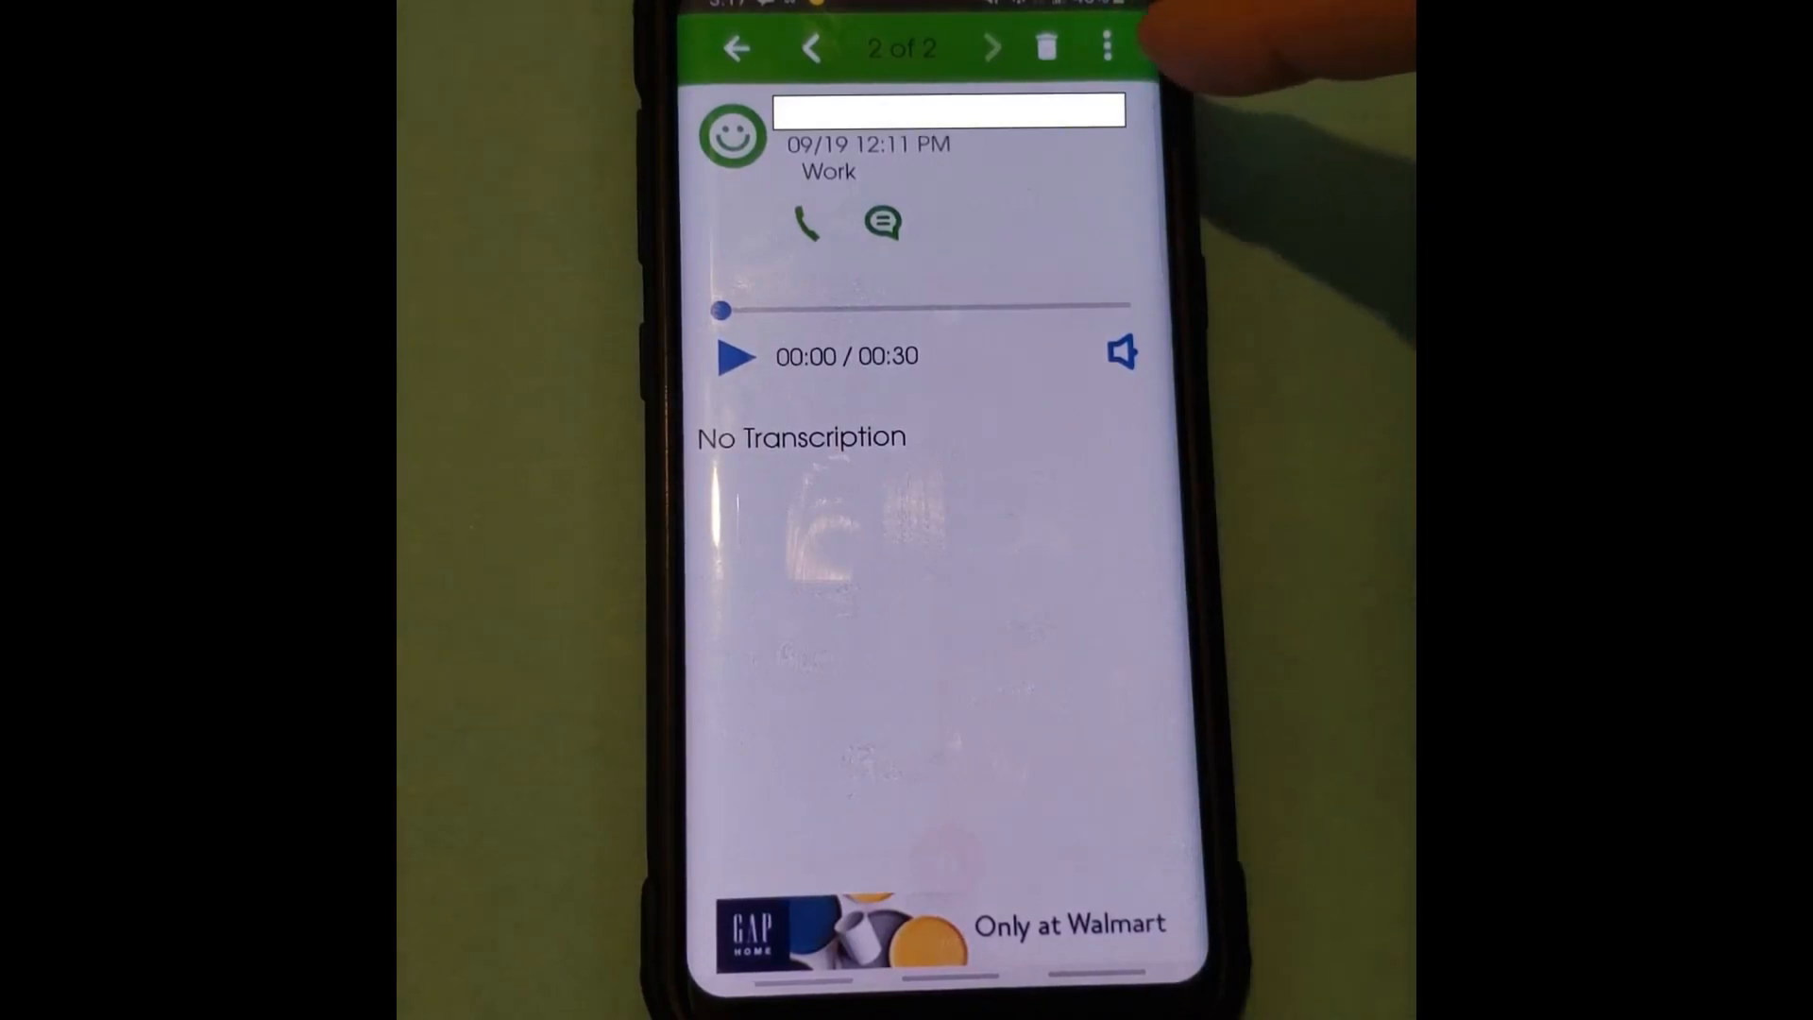
# Export the 09/19 12:11 PM voicemail to a file from its overflow menu.
pyautogui.click(1105, 49)
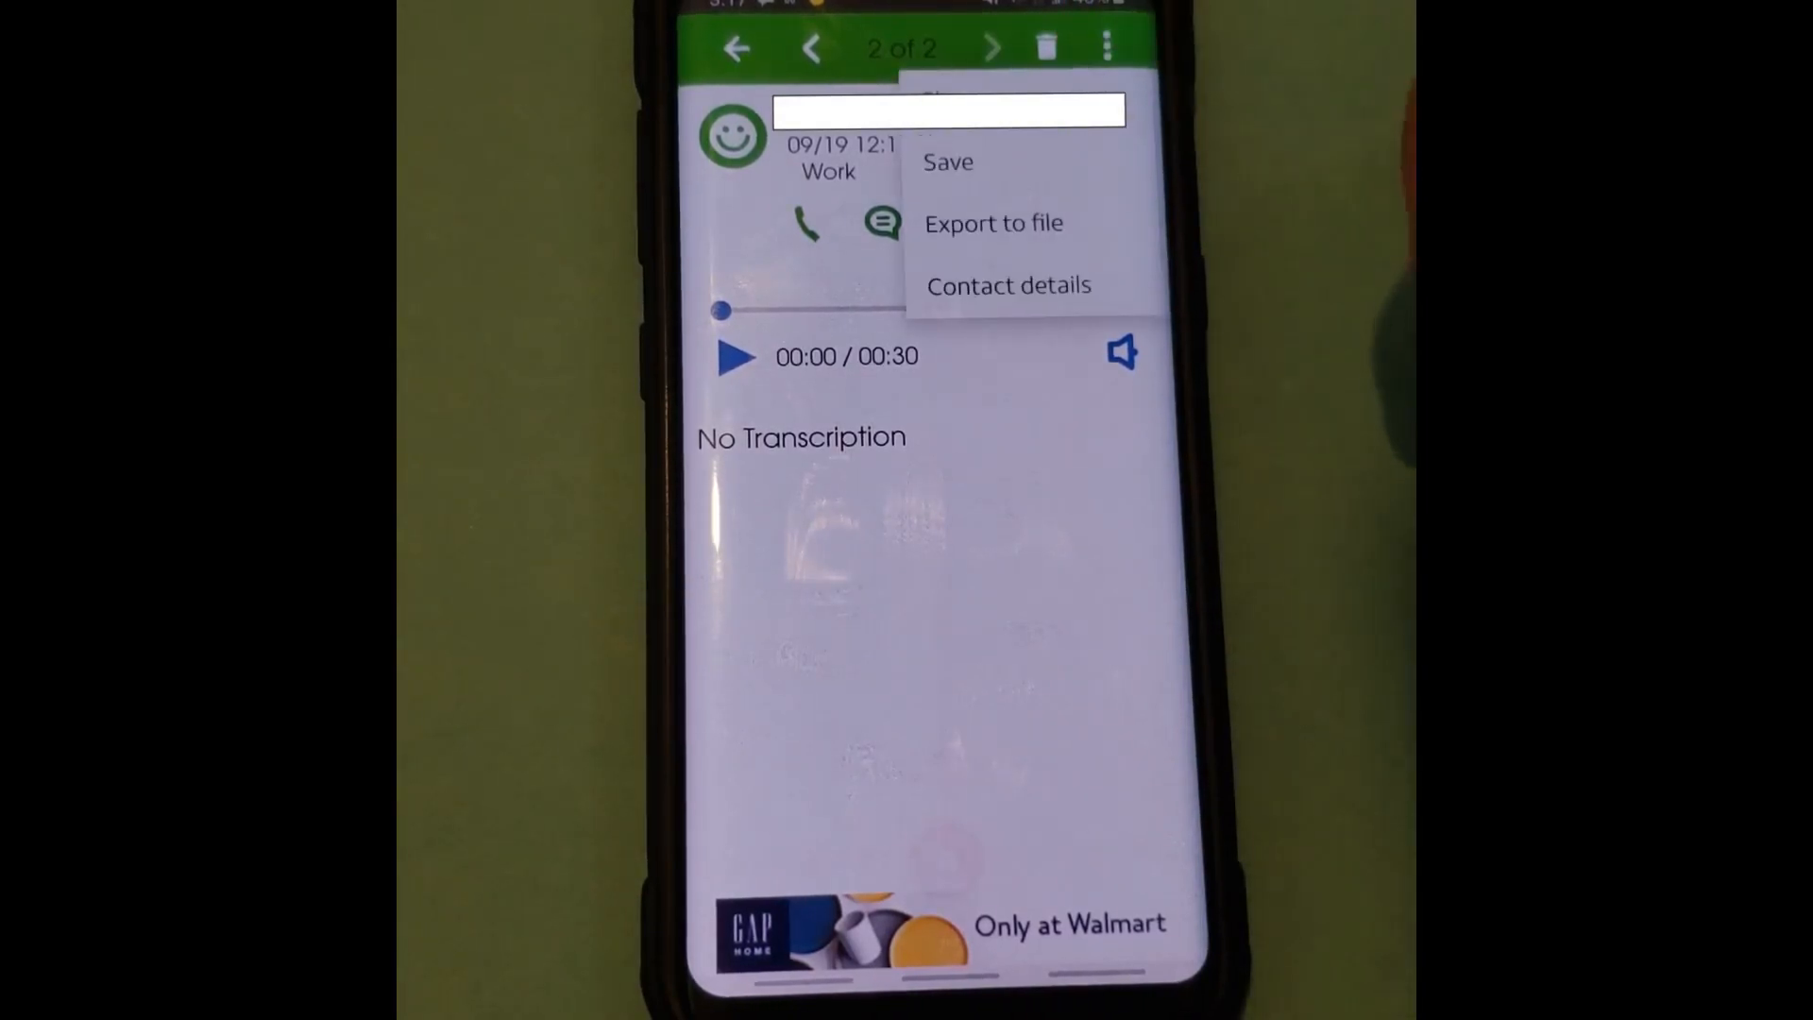
pyautogui.click(991, 223)
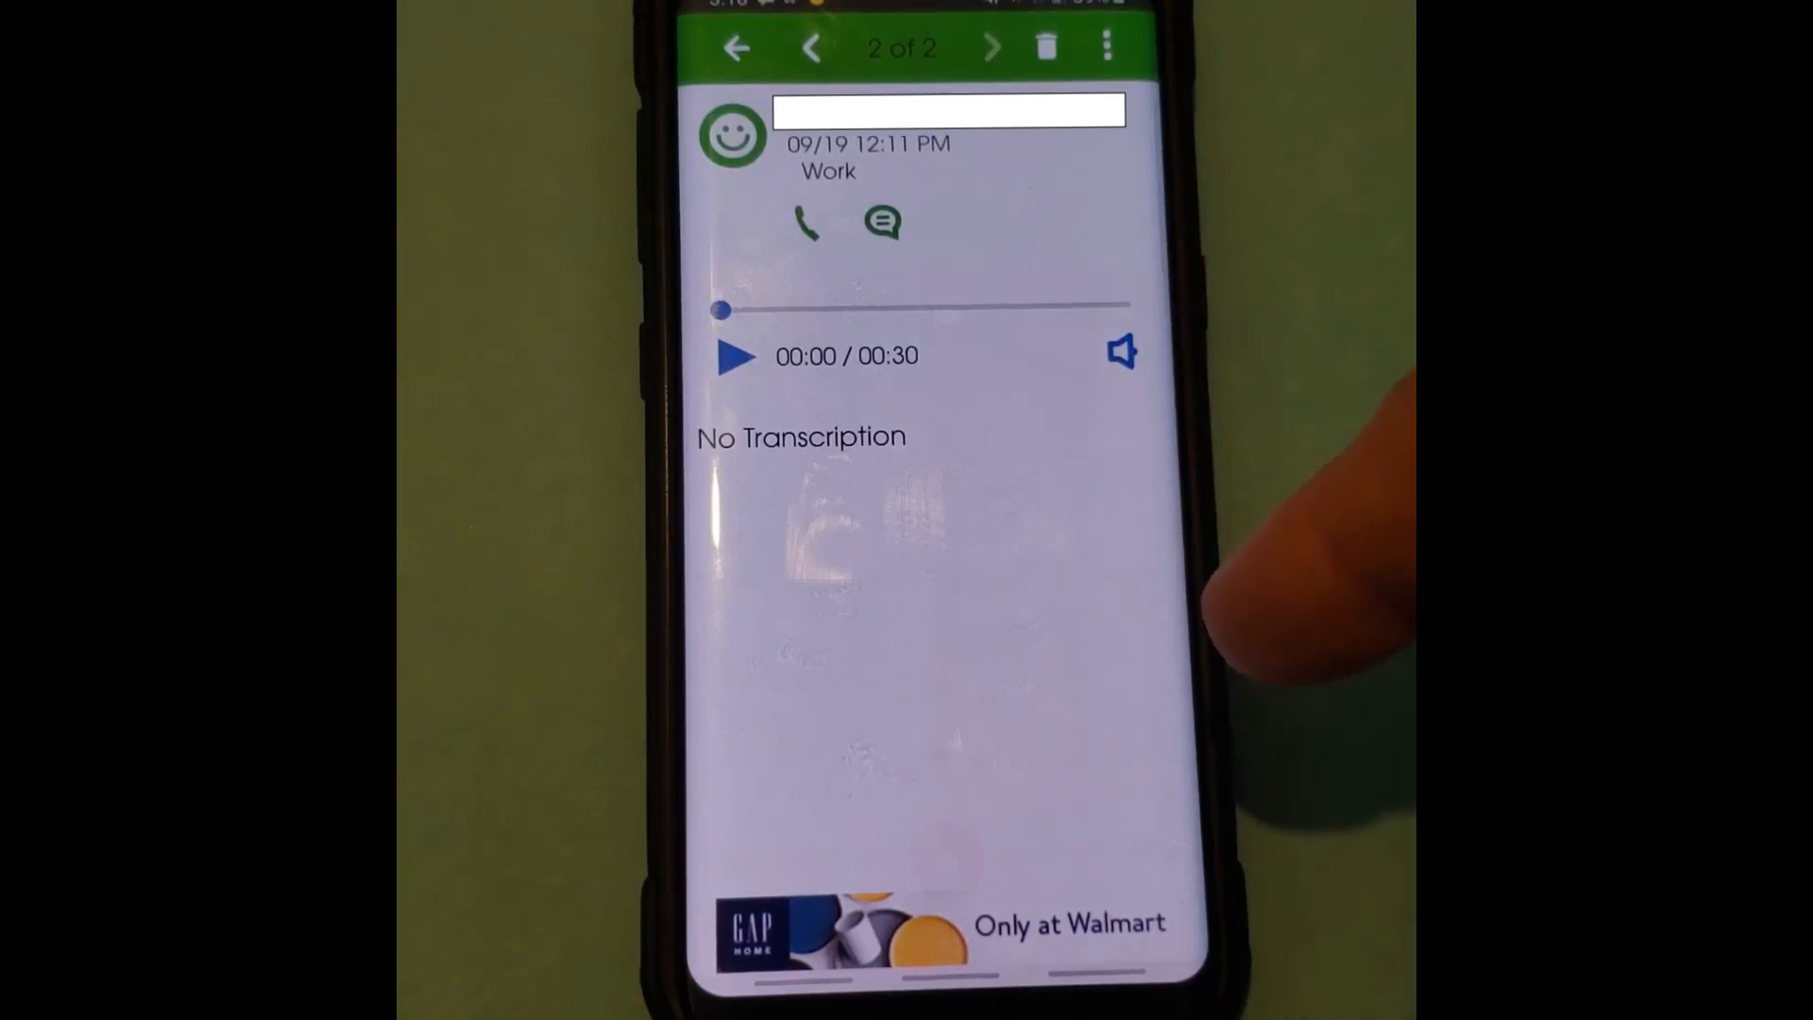
pyautogui.moveTo(1330, 578)
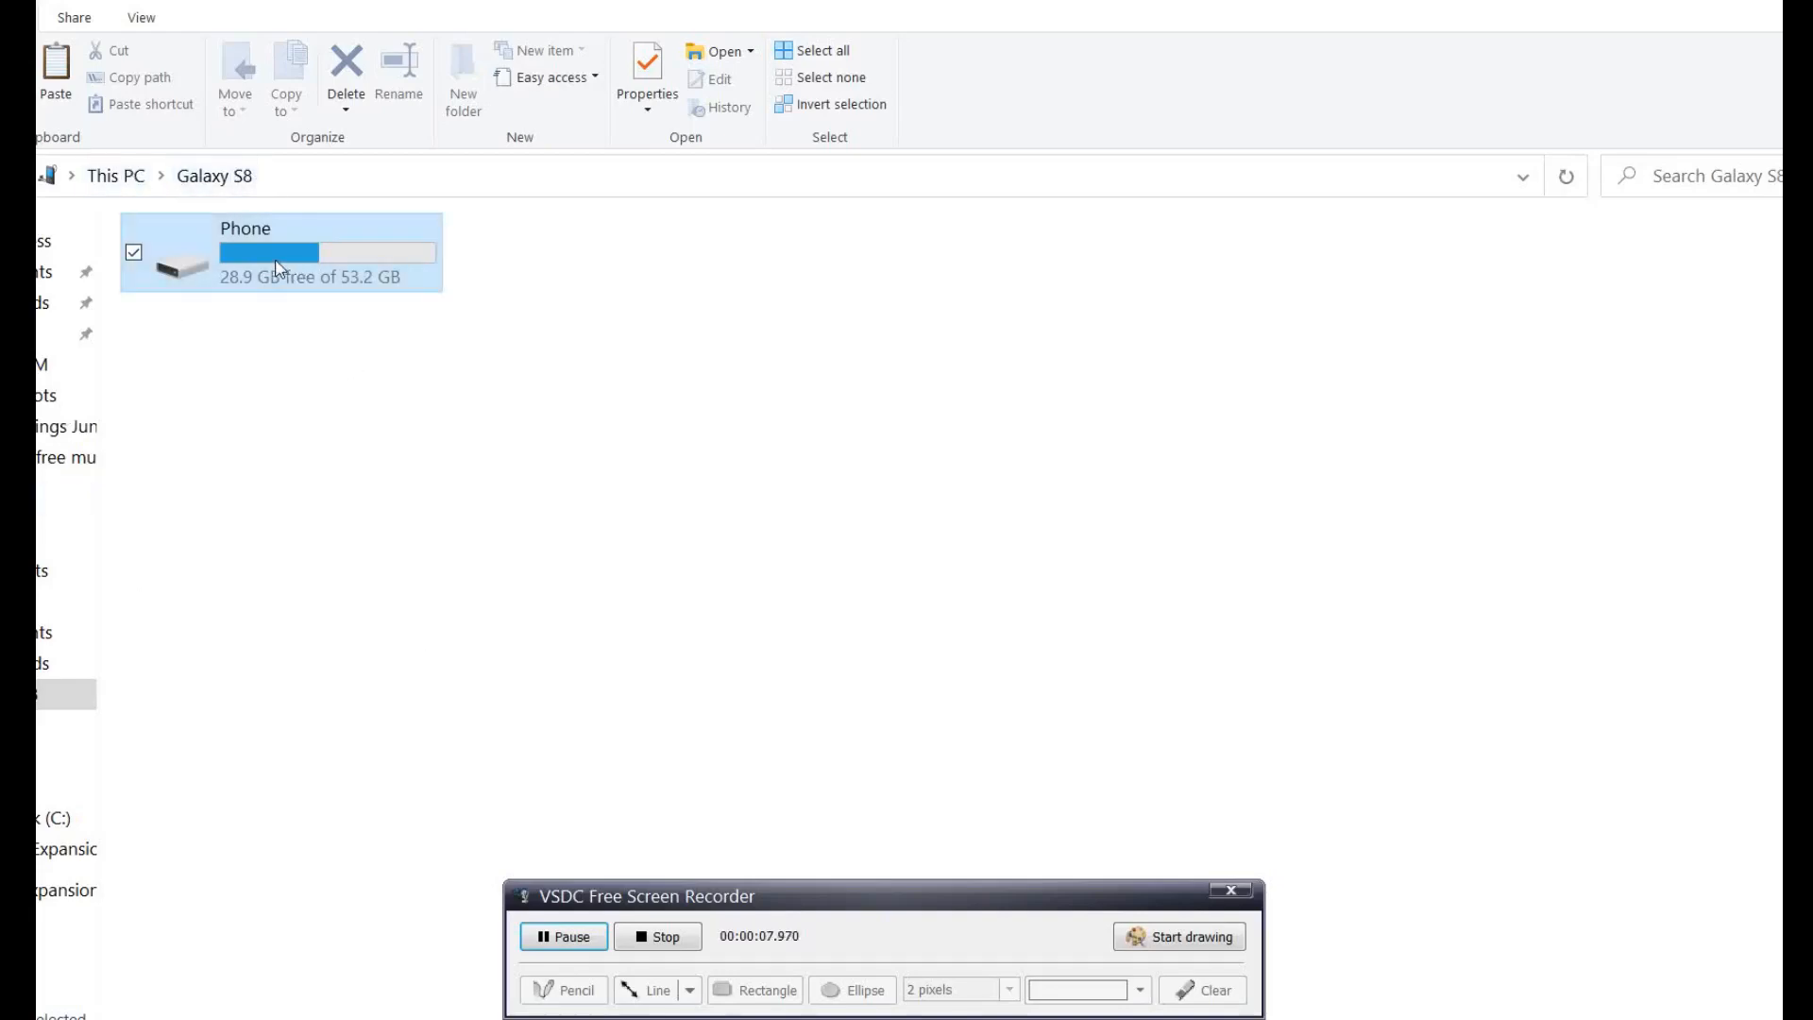
# Navigate Galaxy S8 > Phone > Android > data > com.mizmowireless.vvm.
pyautogui.doubleClick(281, 252)
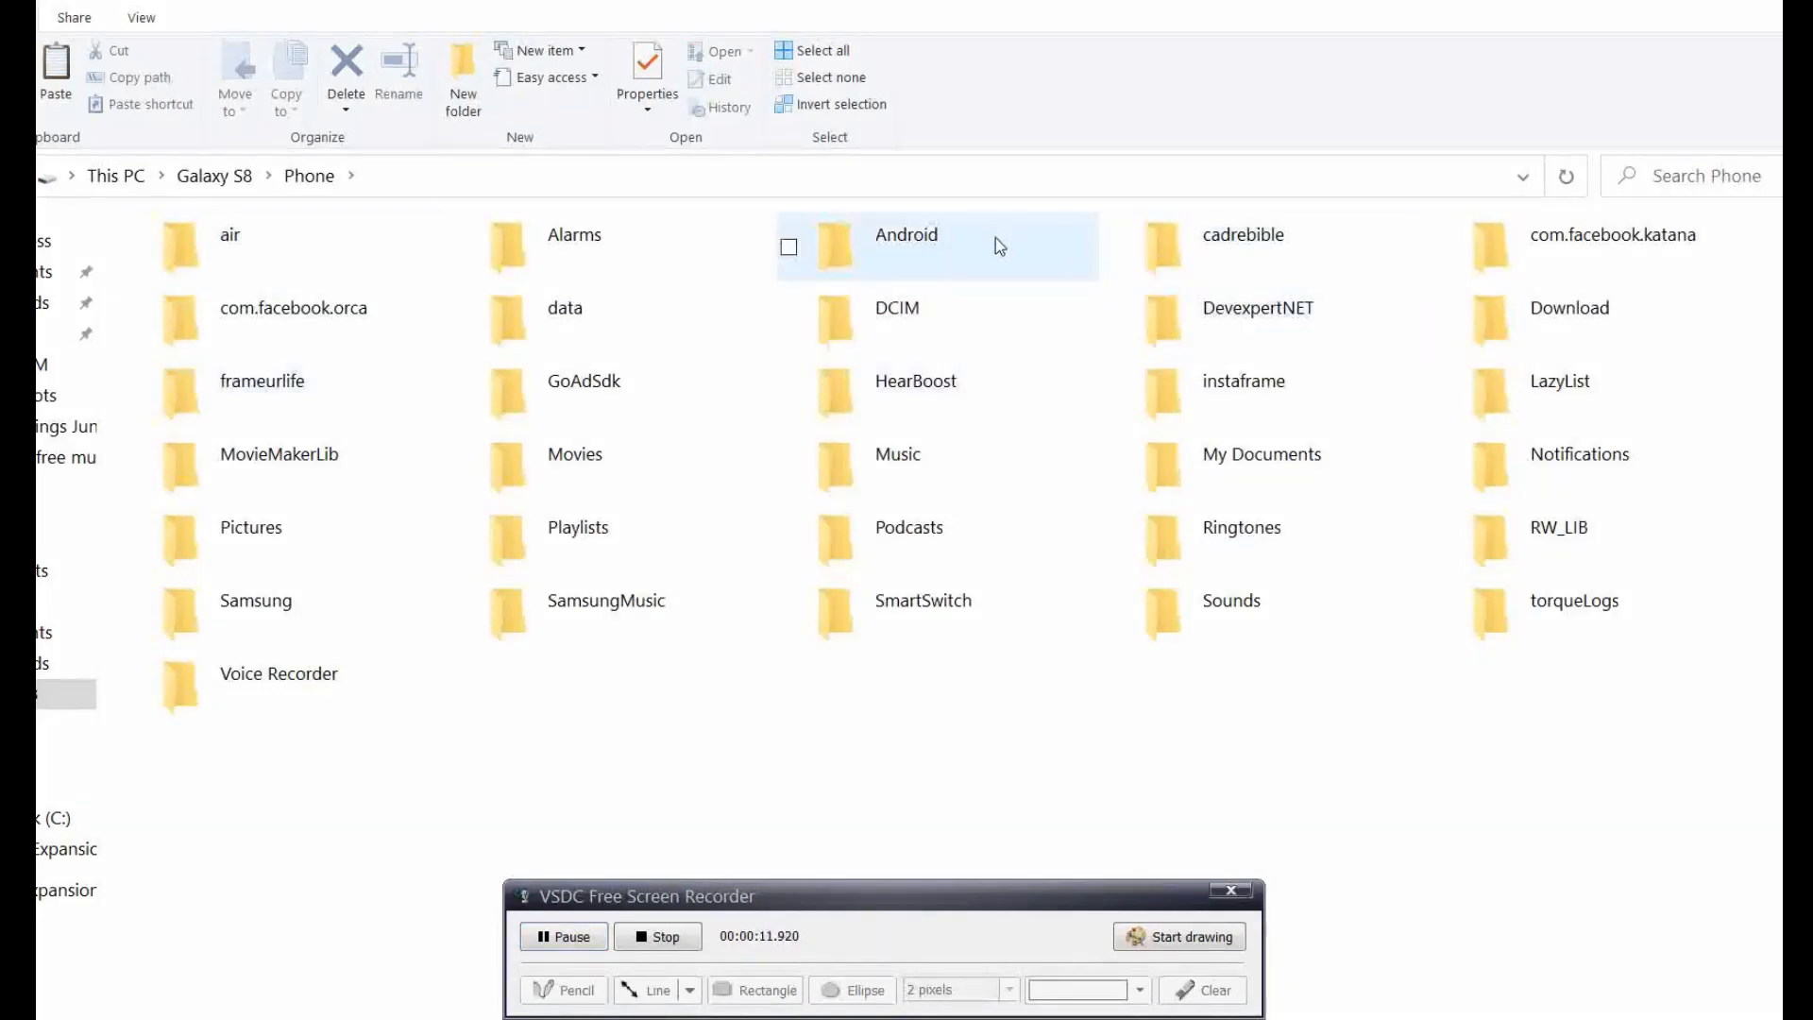
pyautogui.doubleClick(905, 245)
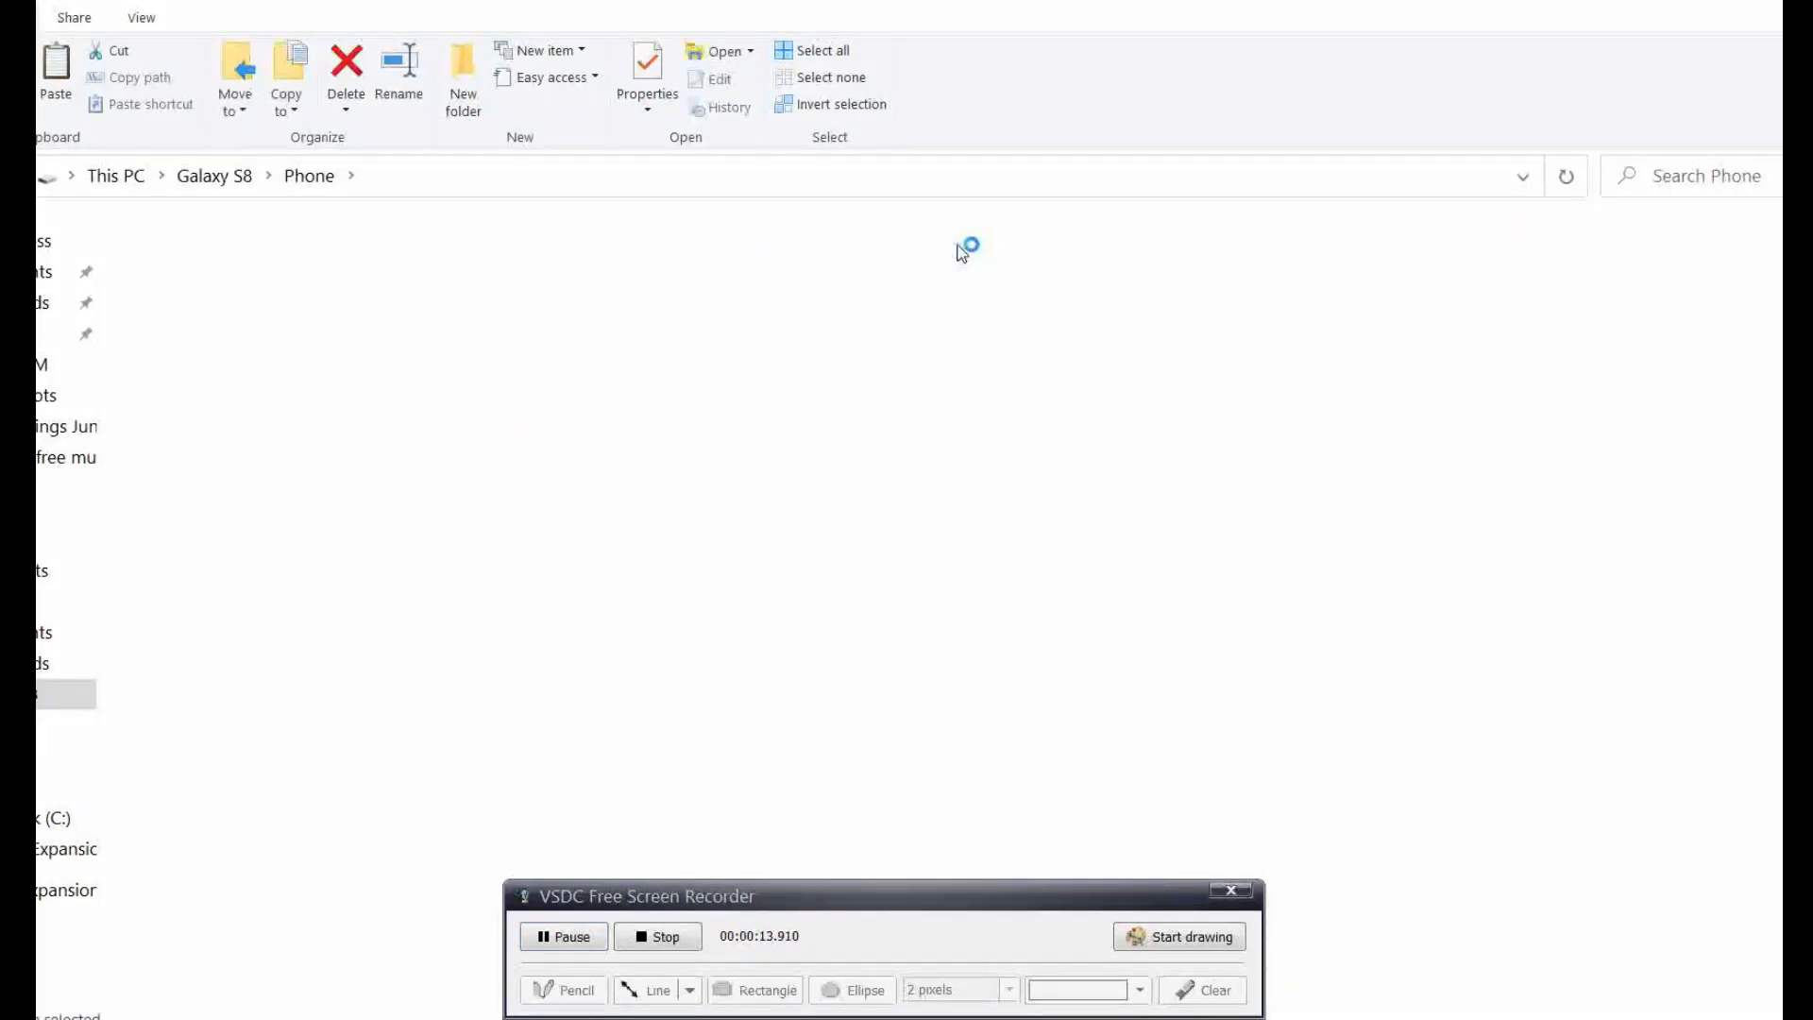
pyautogui.doubleClick(963, 246)
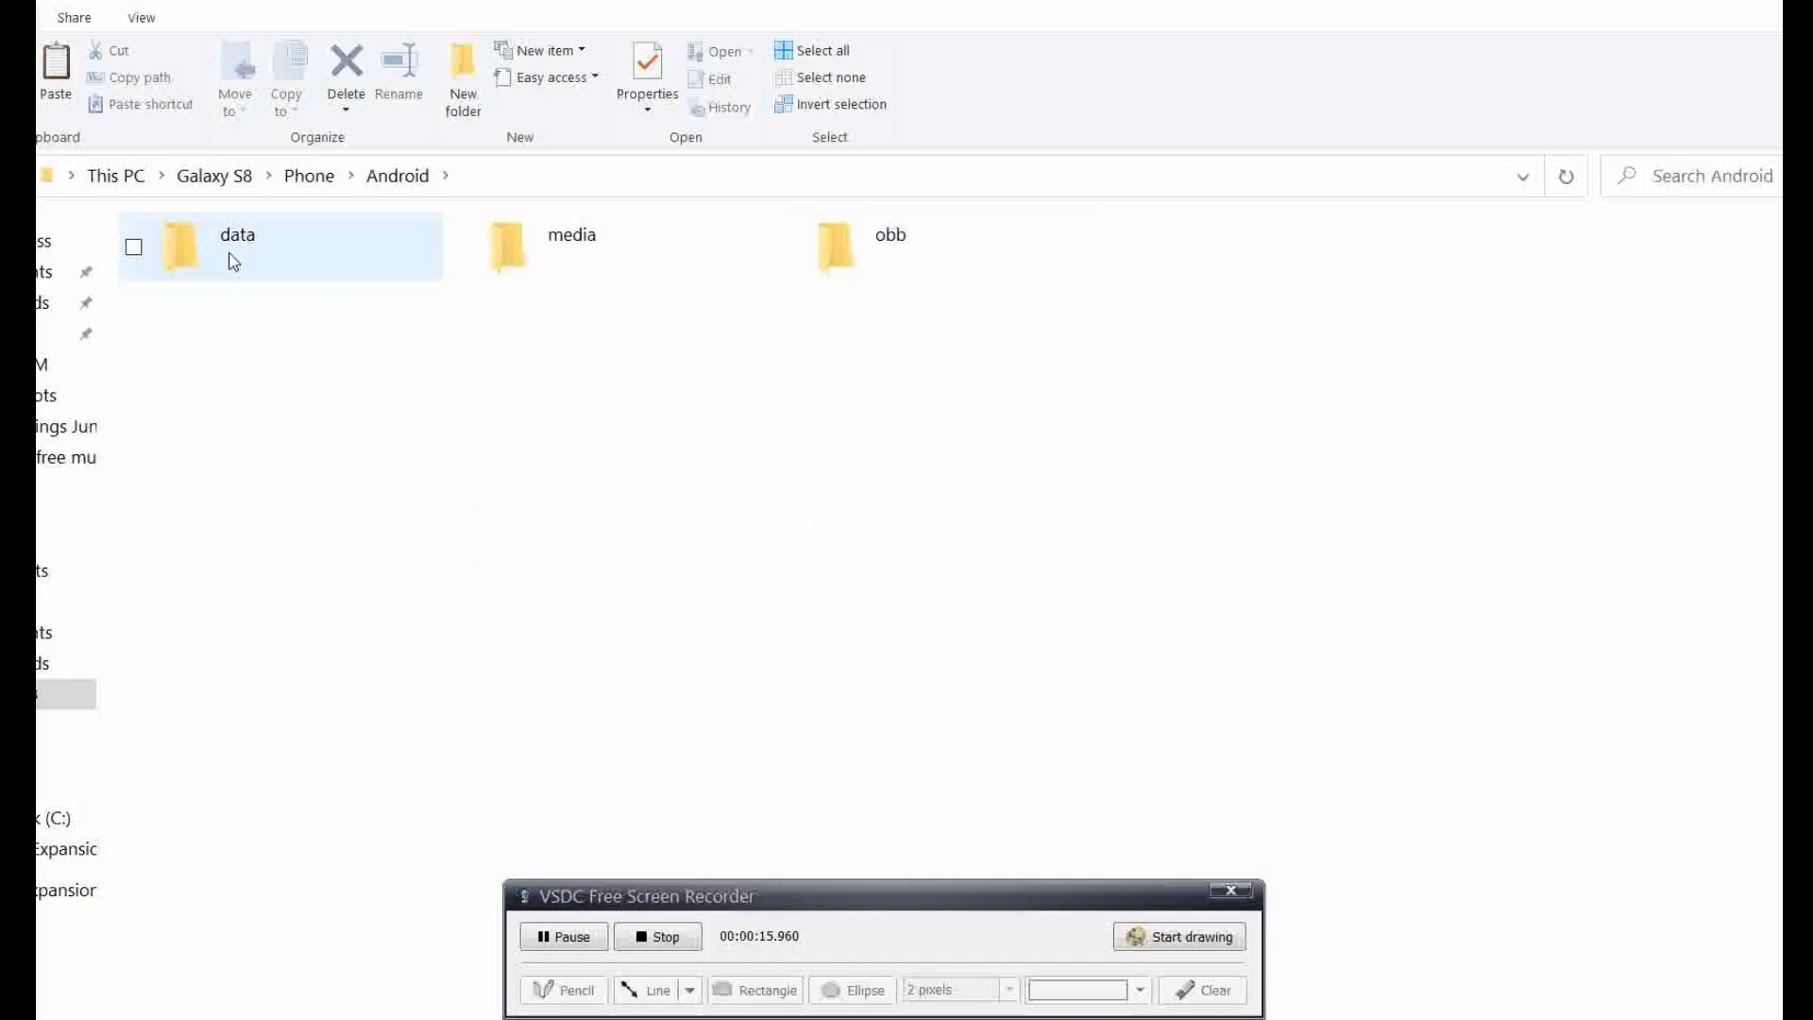
pyautogui.doubleClick(238, 245)
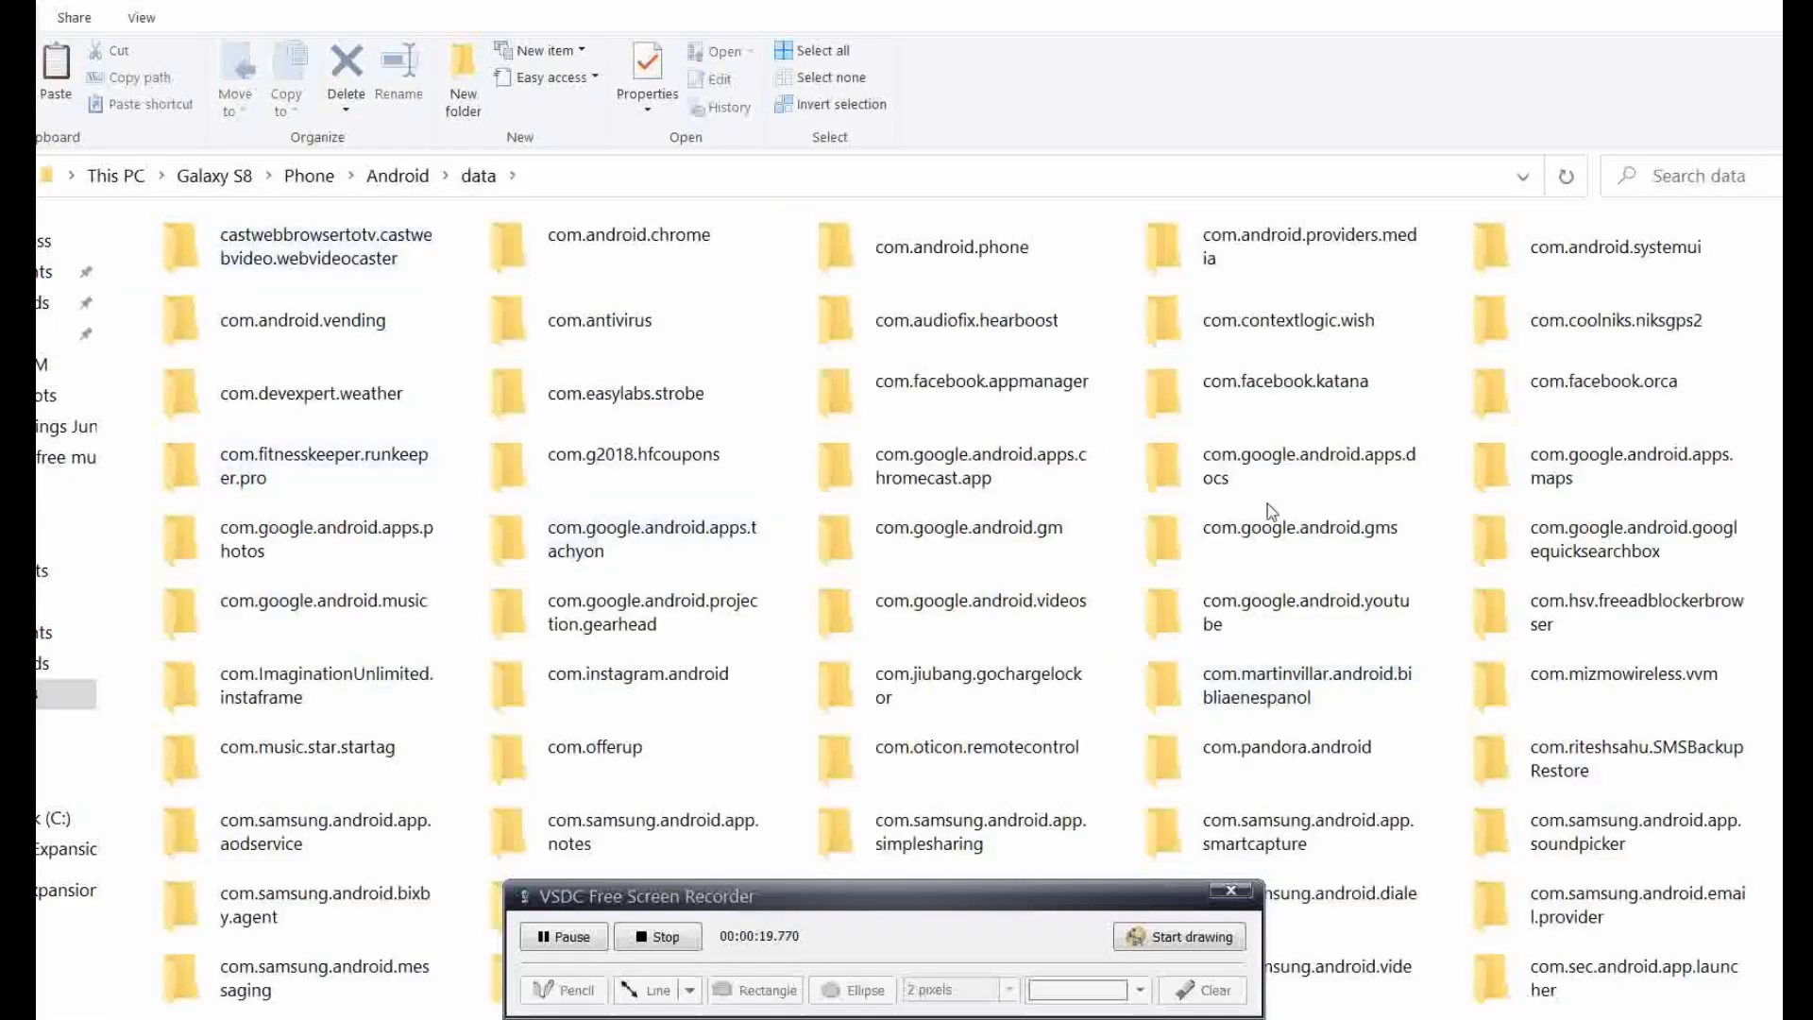
pyautogui.click(1635, 676)
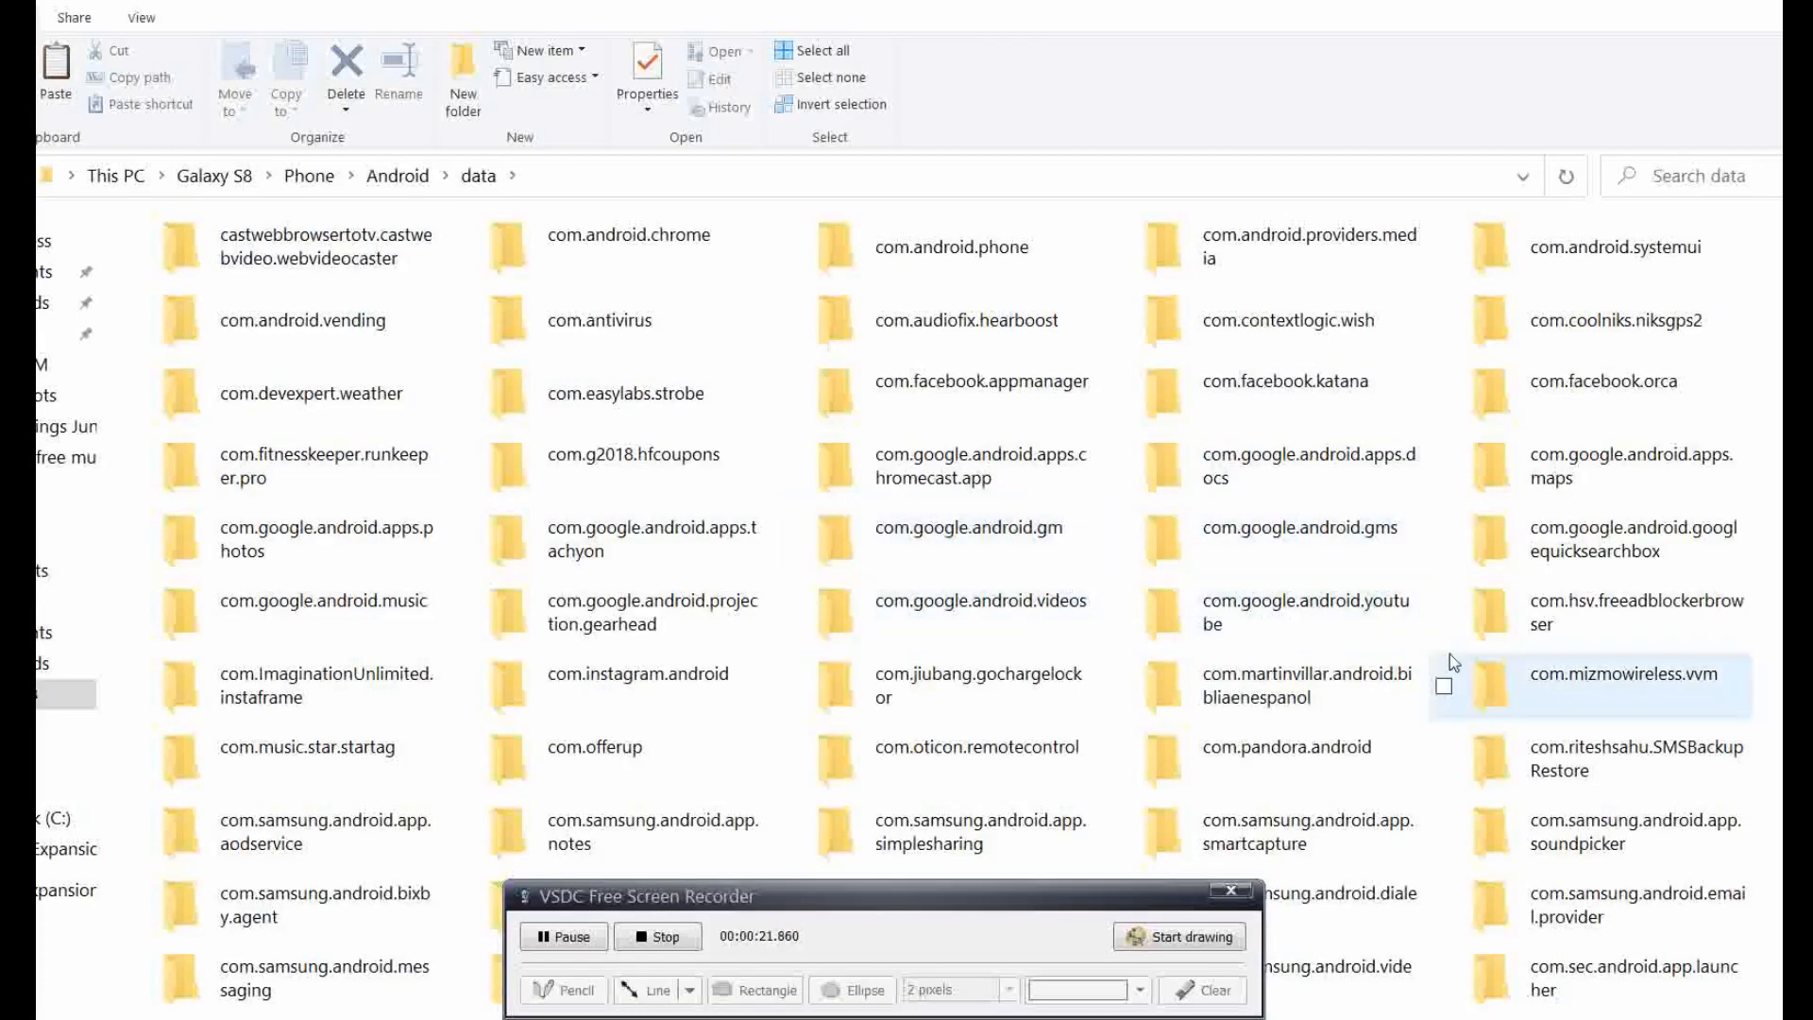
pyautogui.moveTo(1630, 693)
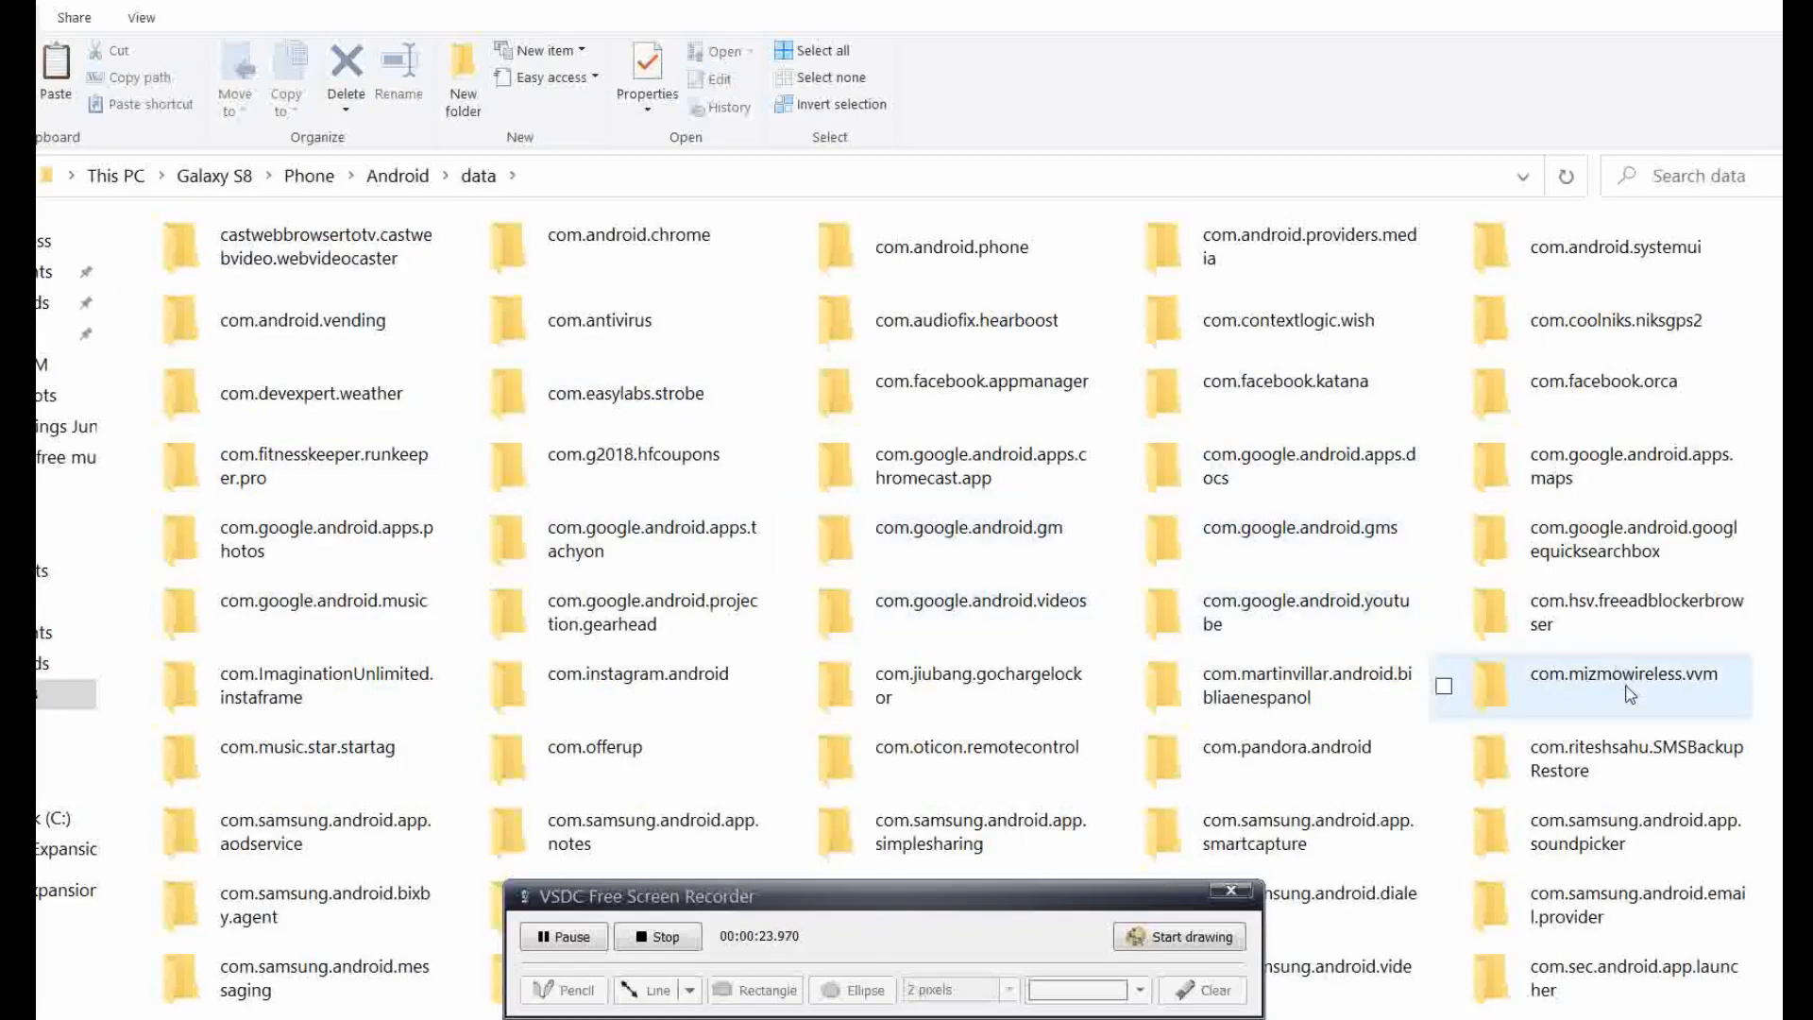
pyautogui.doubleClick(1588, 676)
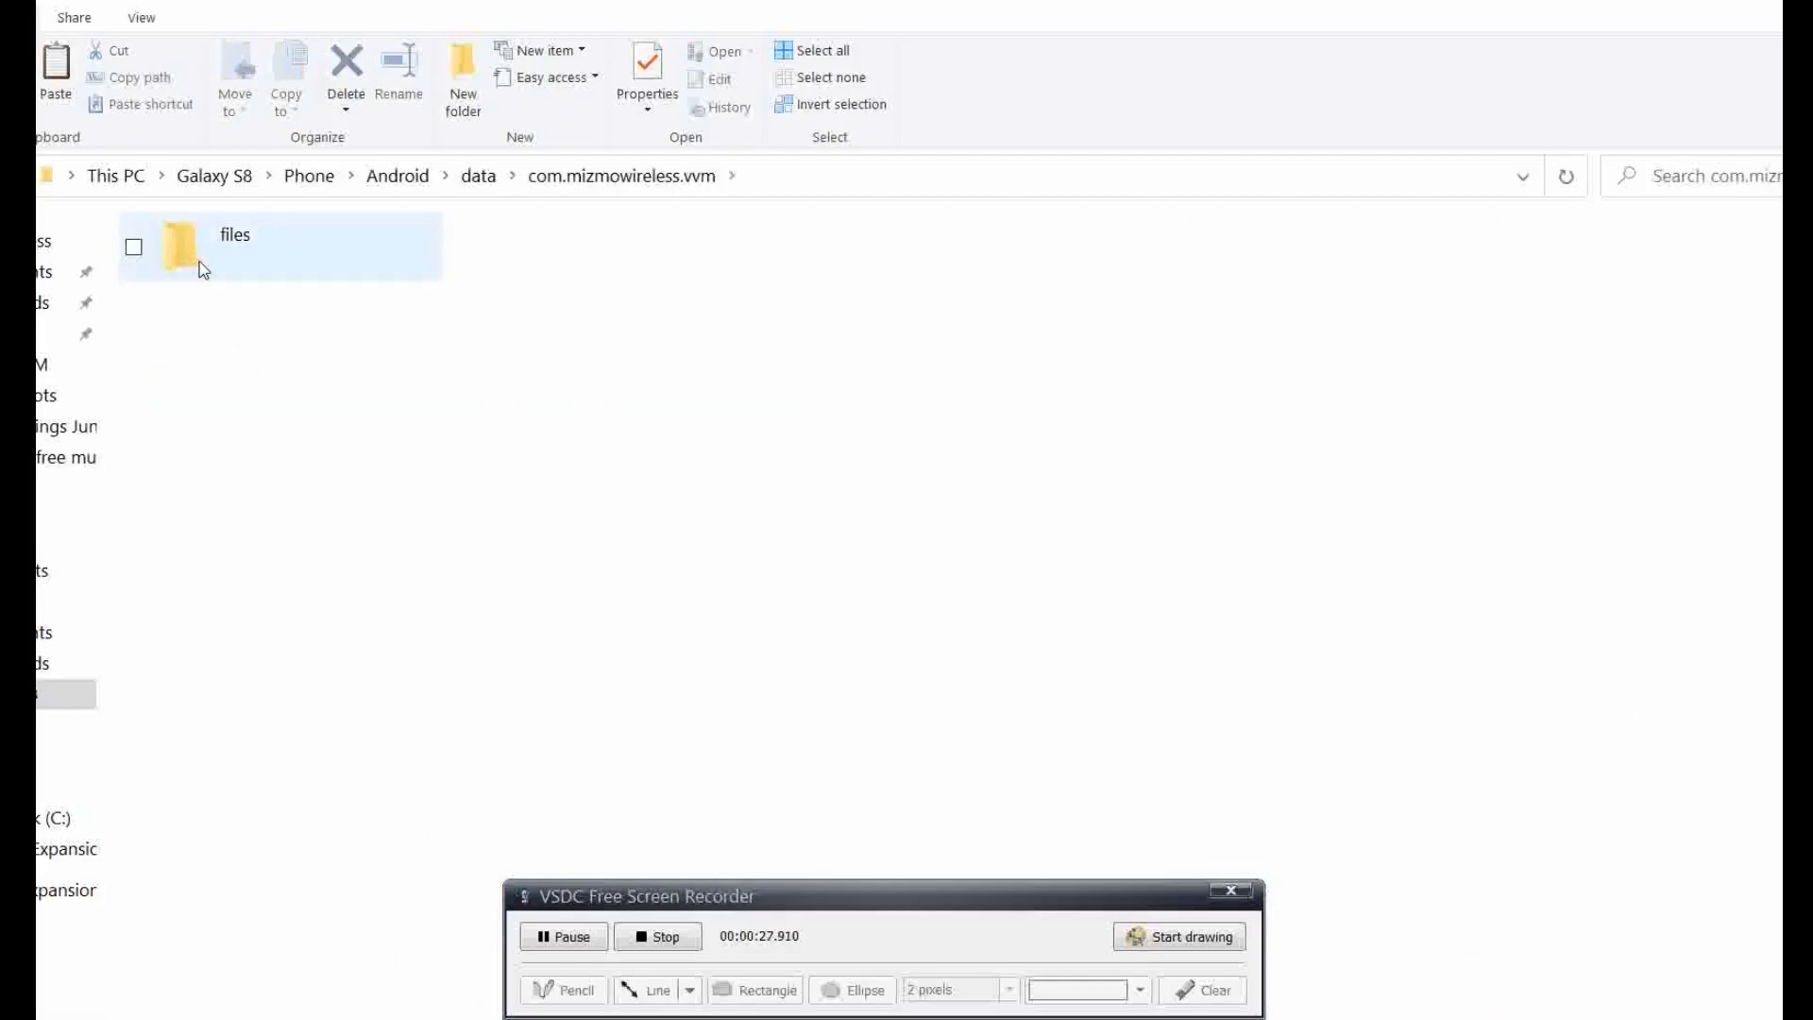
# Open the files subfolder listing the 2019-09-19 and 2019-09-26 voicemail AMR files.
pyautogui.doubleClick(198, 246)
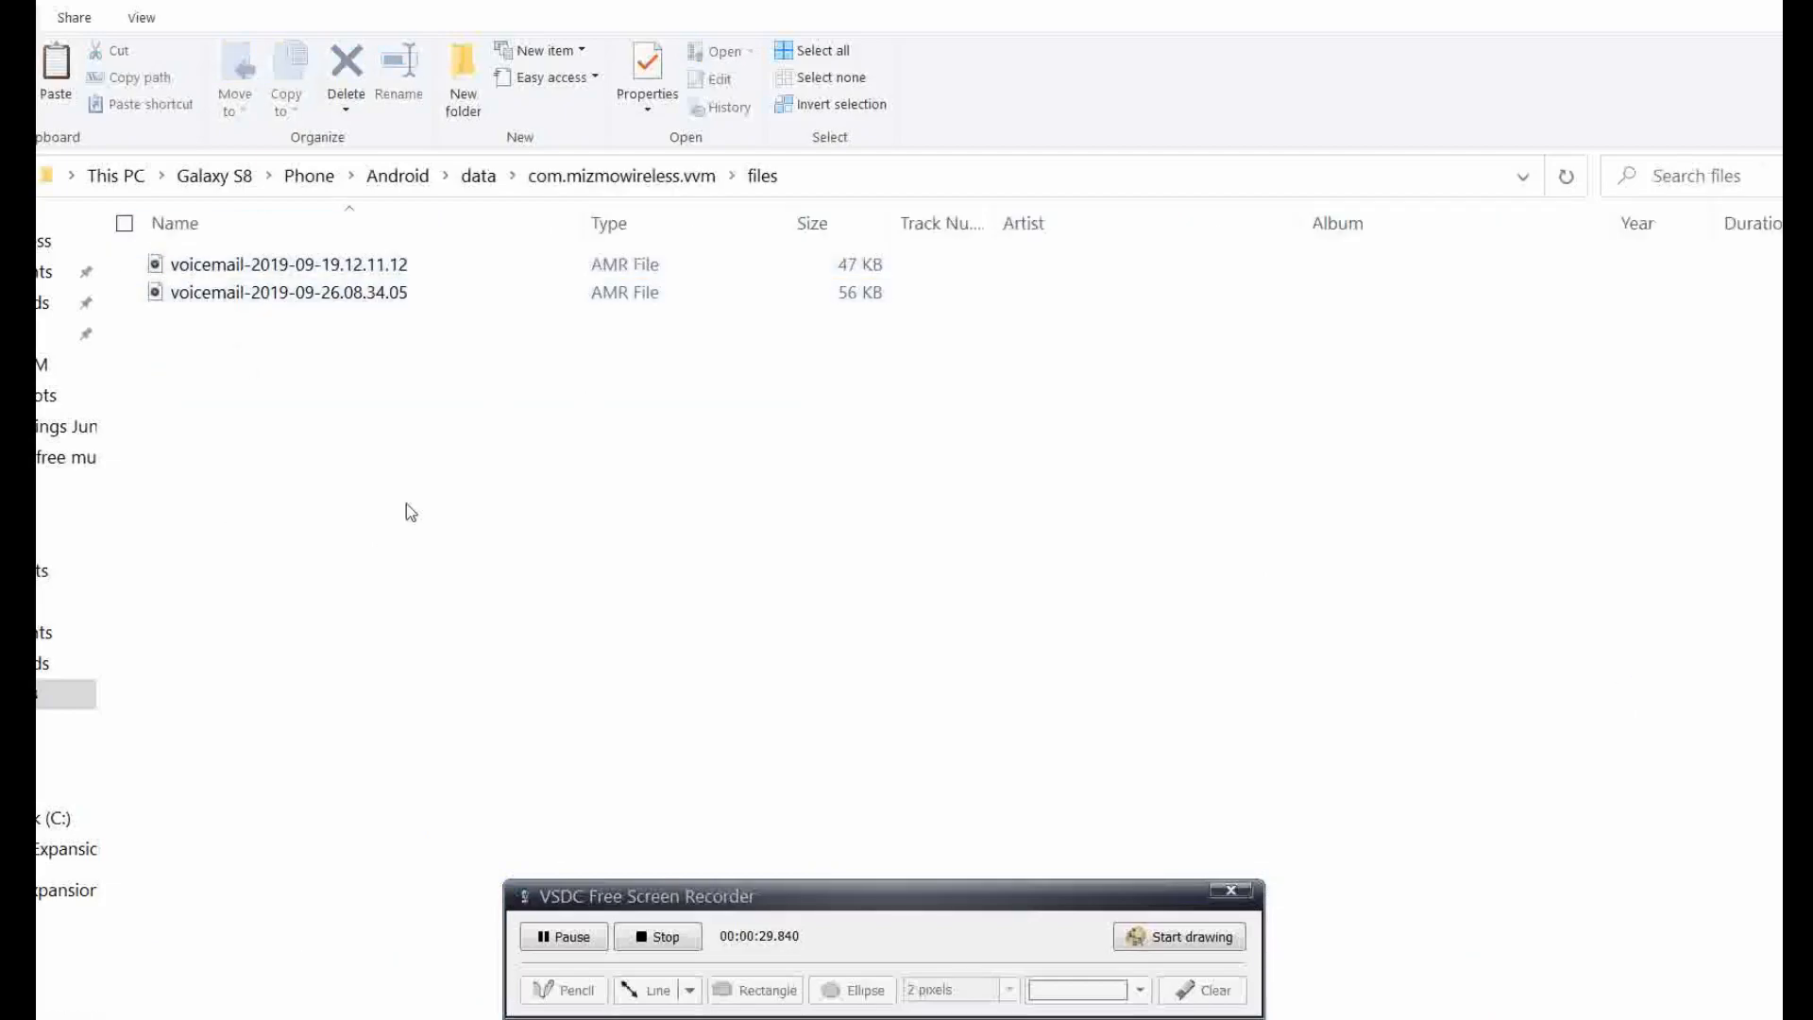
pyautogui.moveTo(277, 391)
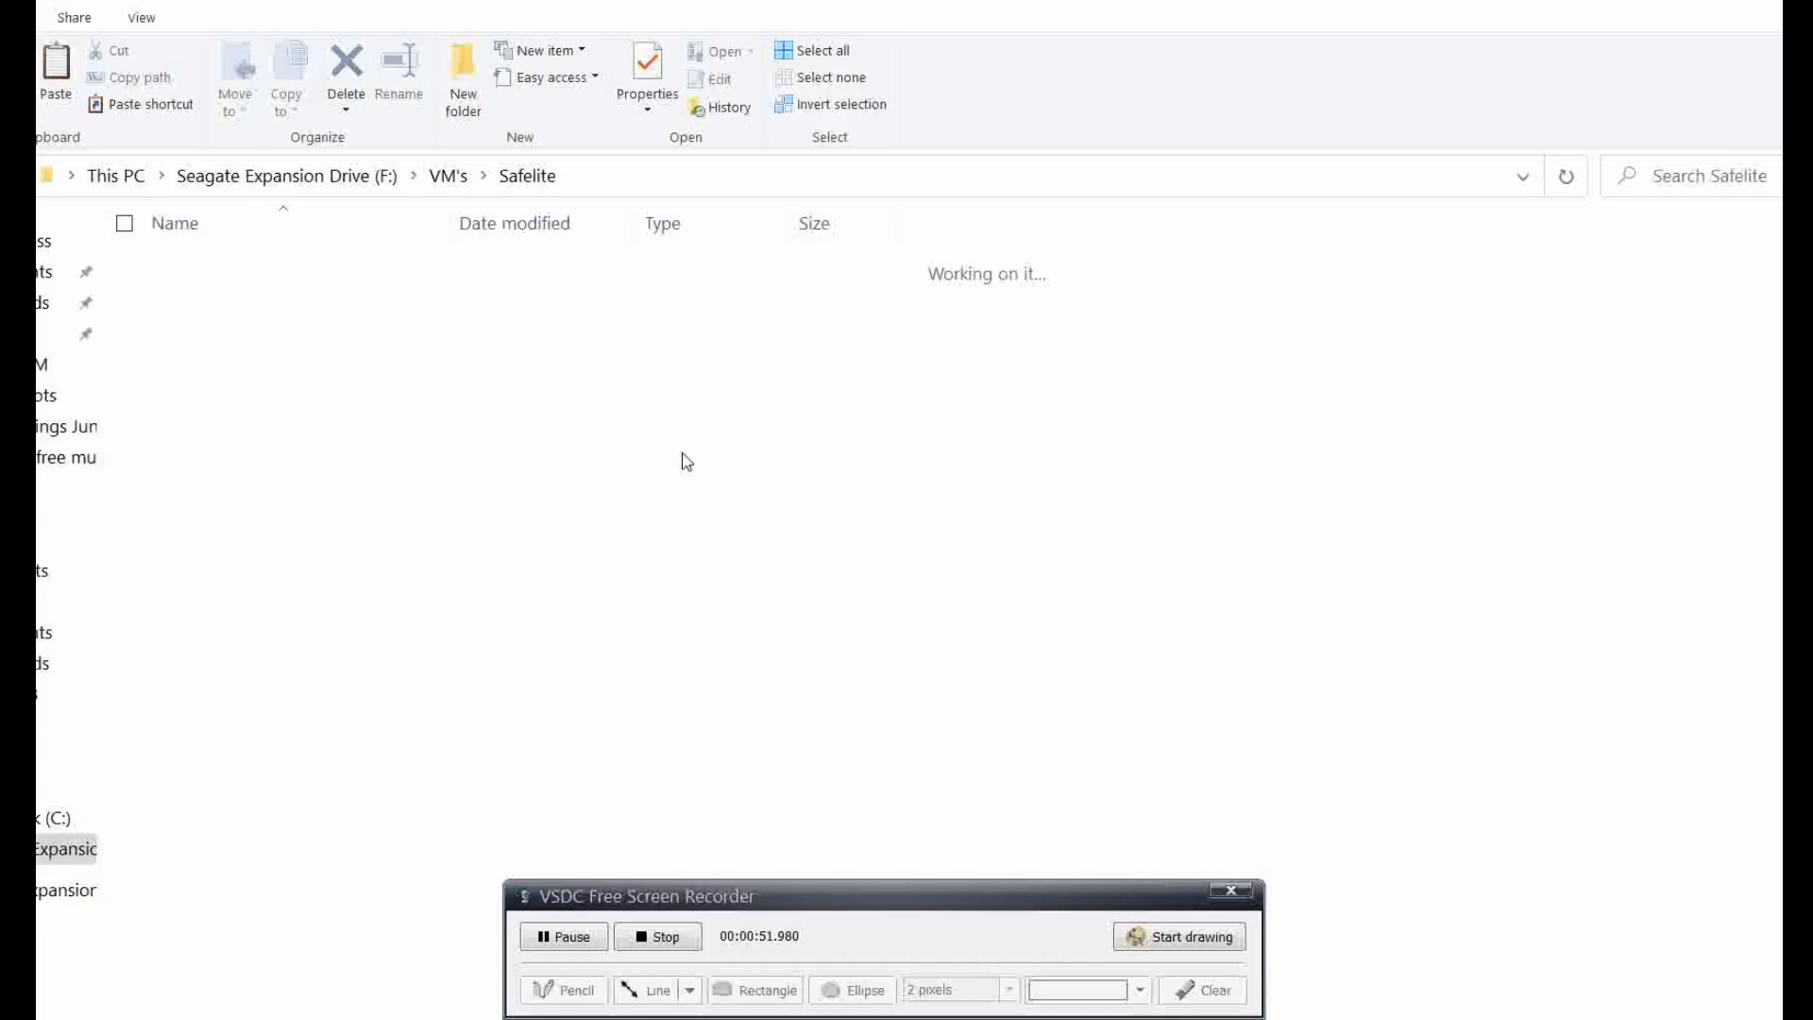
pyautogui.moveTo(436, 692)
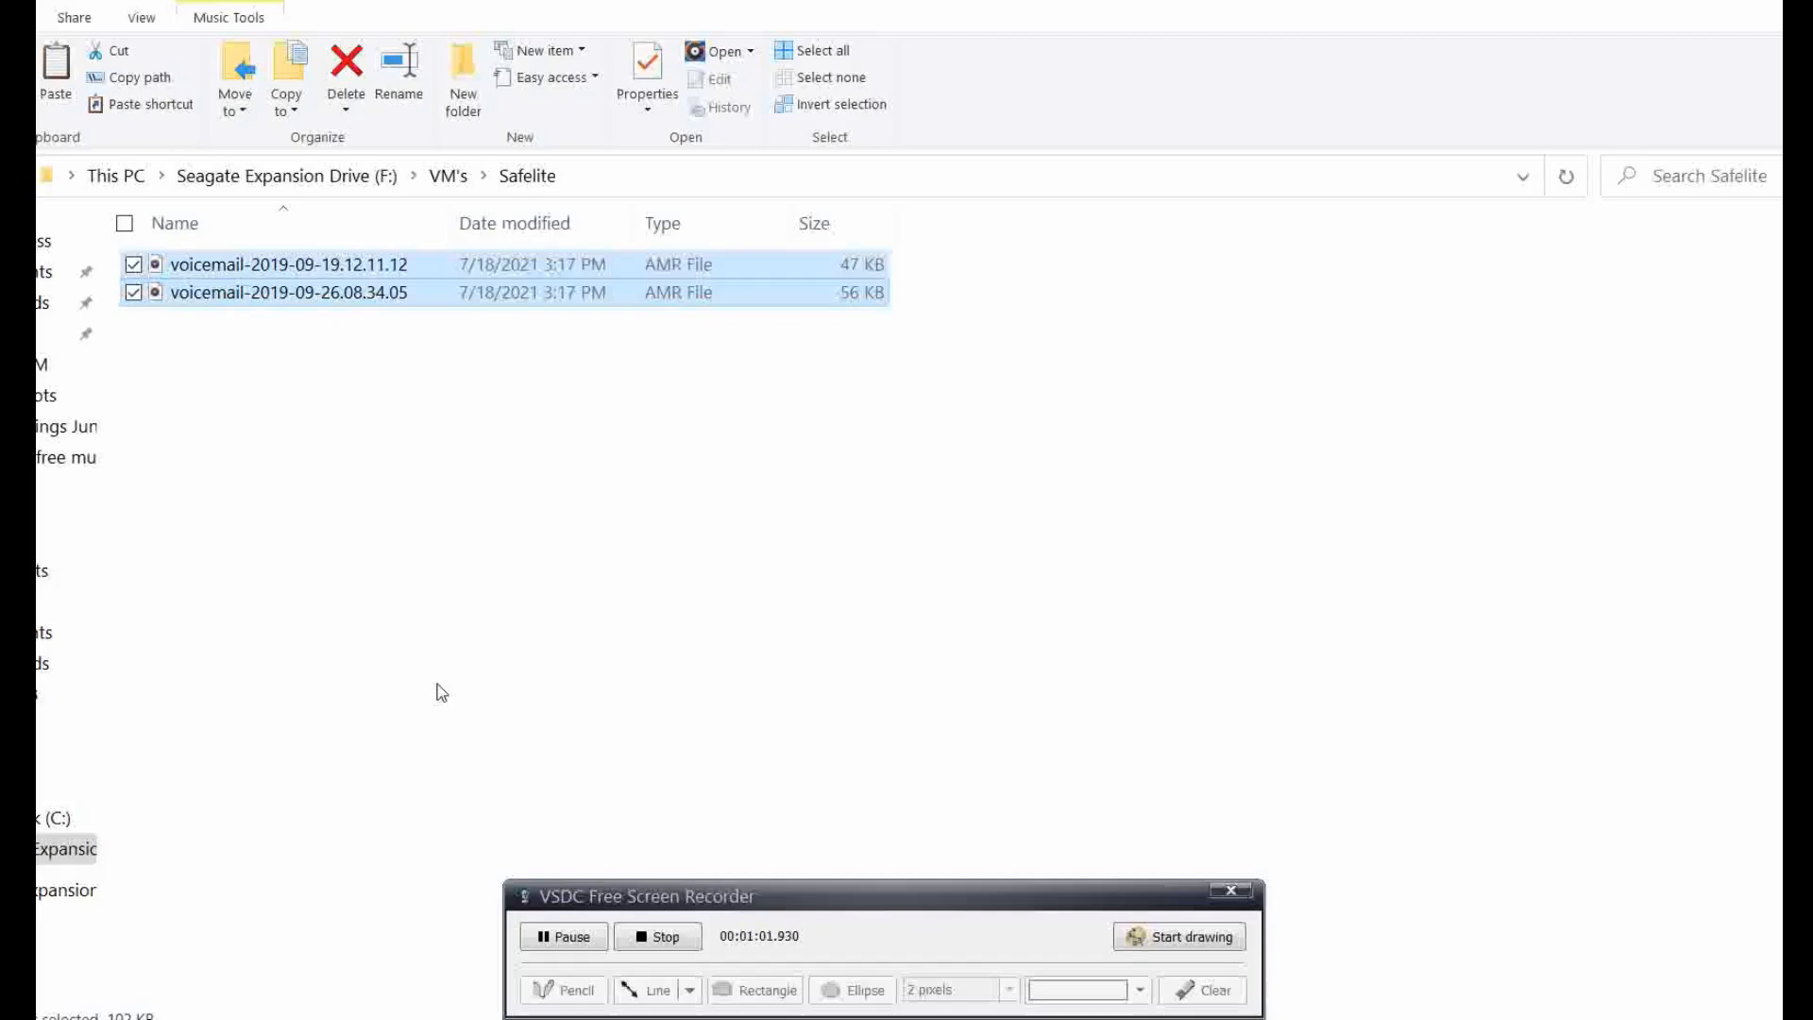
pyautogui.moveTo(689, 503)
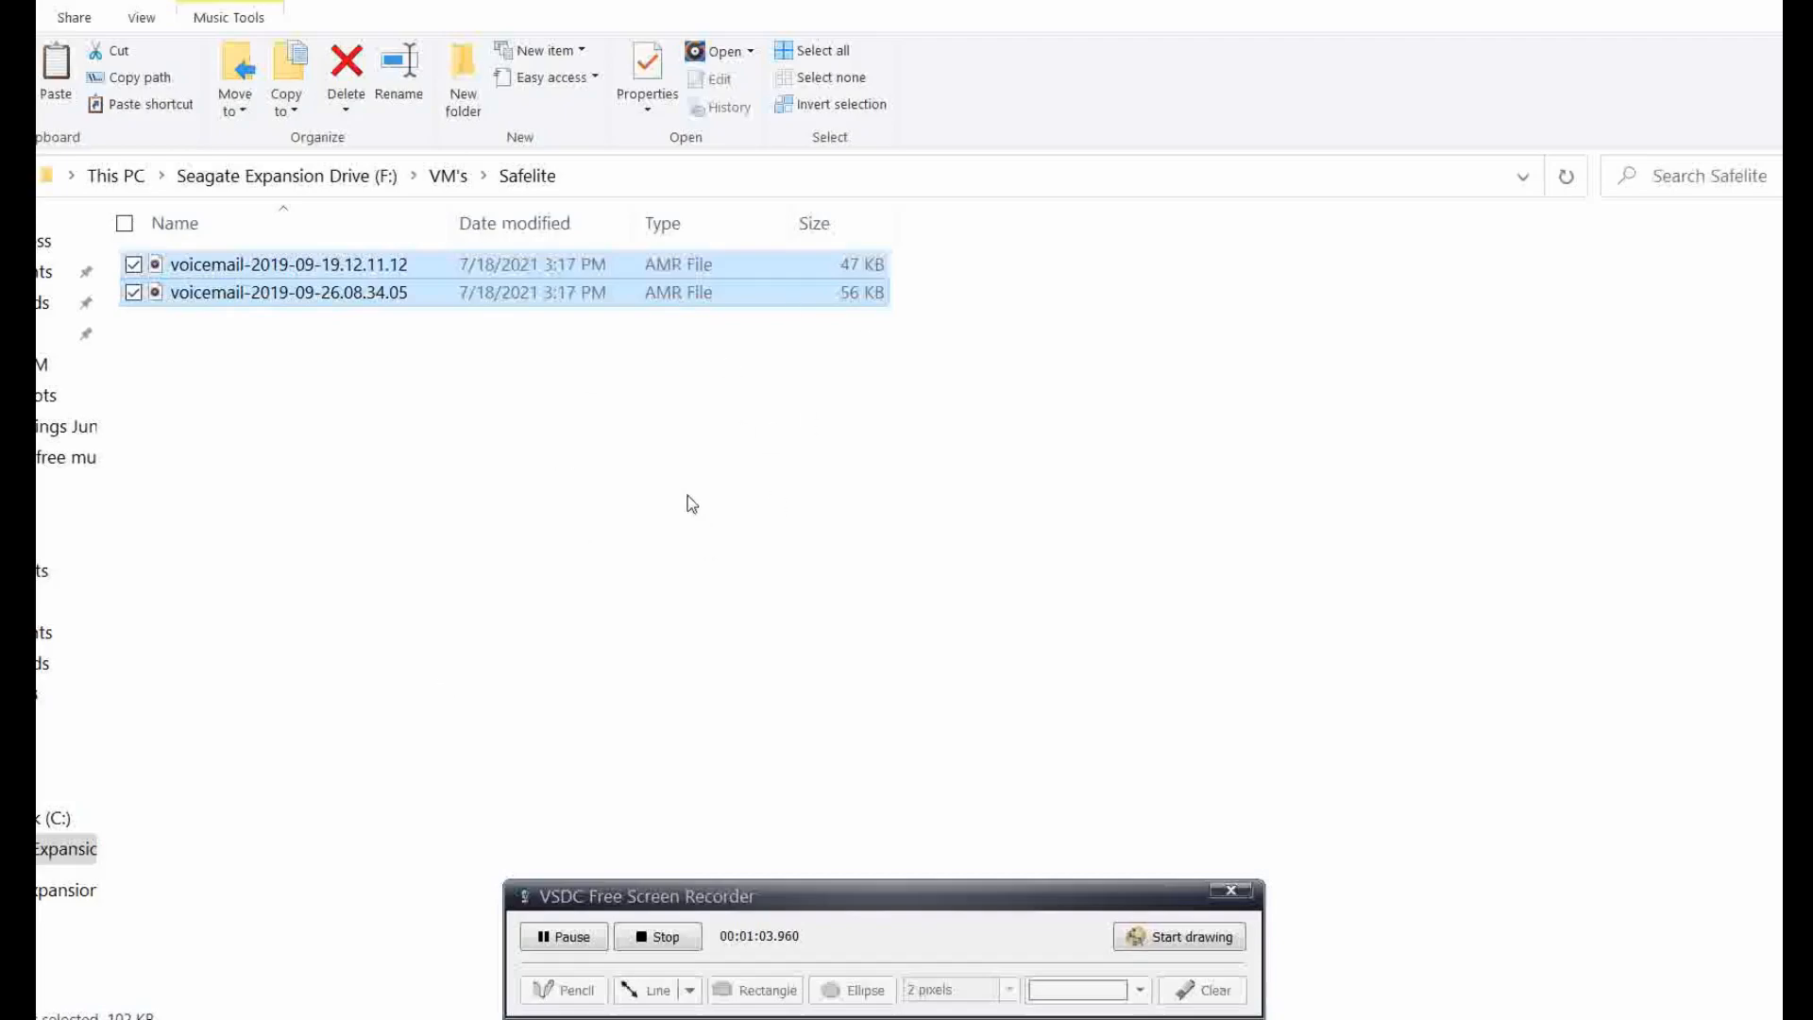
pyautogui.moveTo(680, 312)
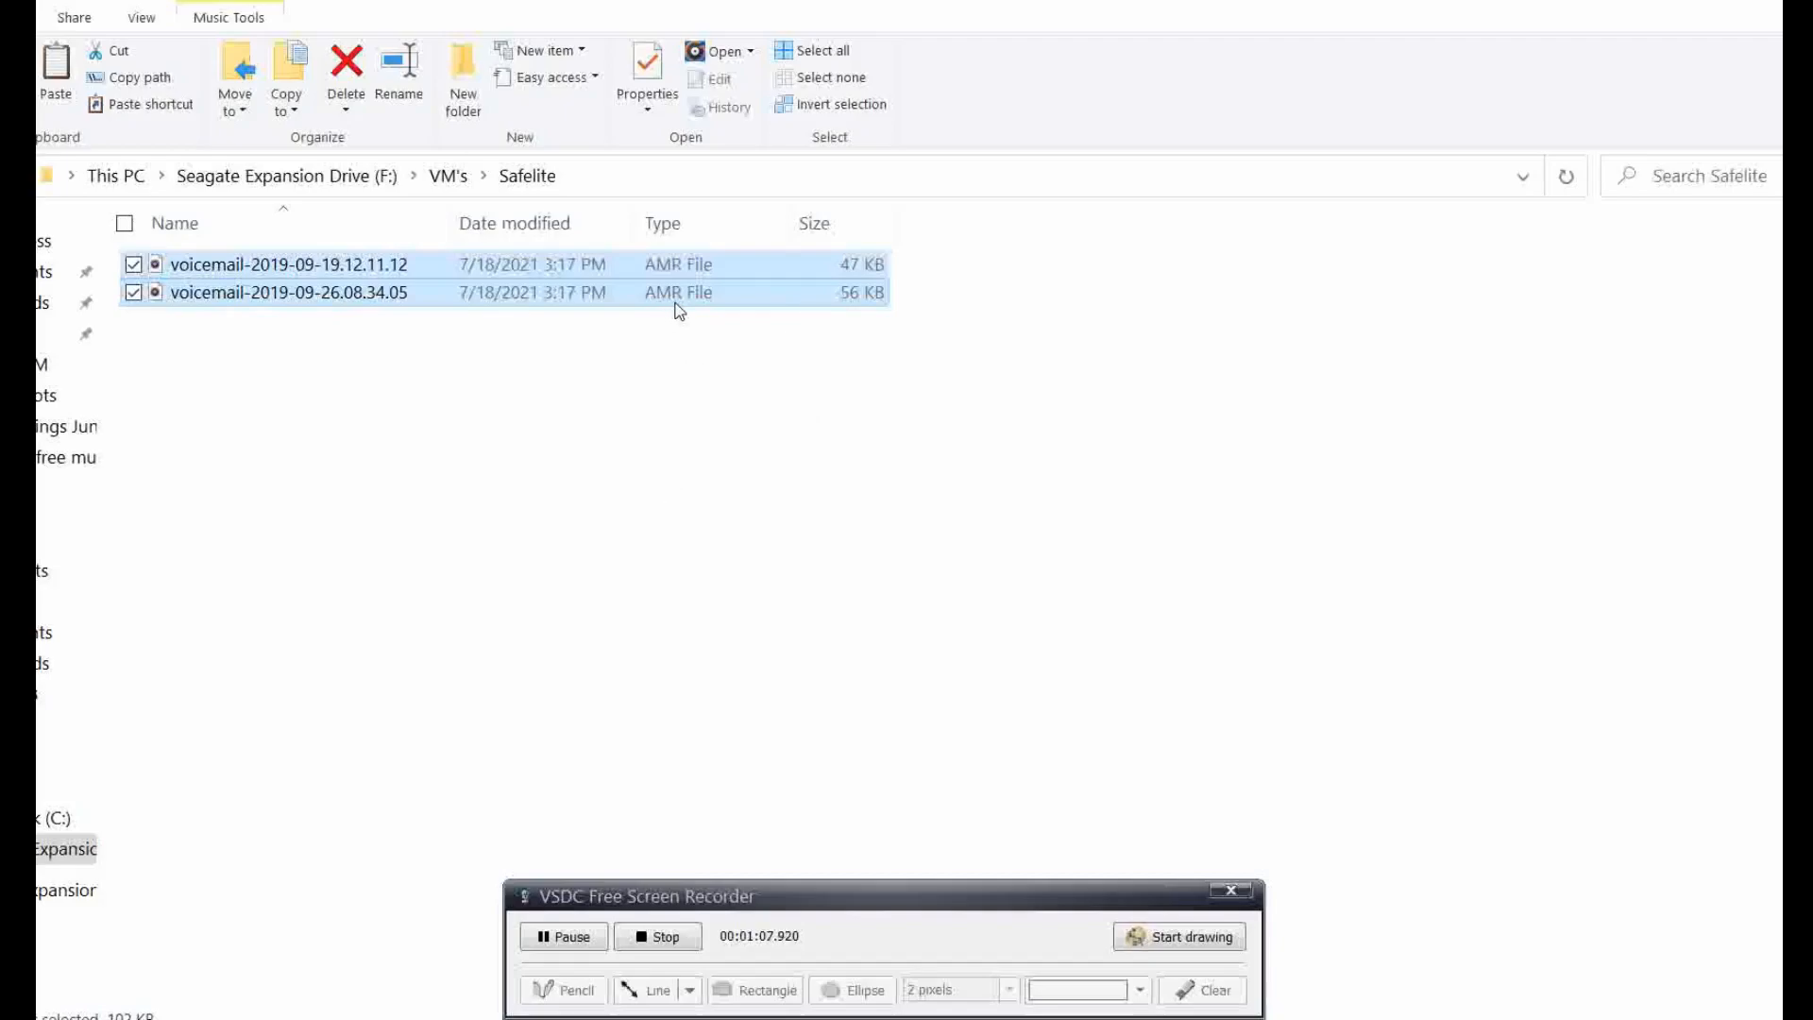
pyautogui.moveTo(615, 463)
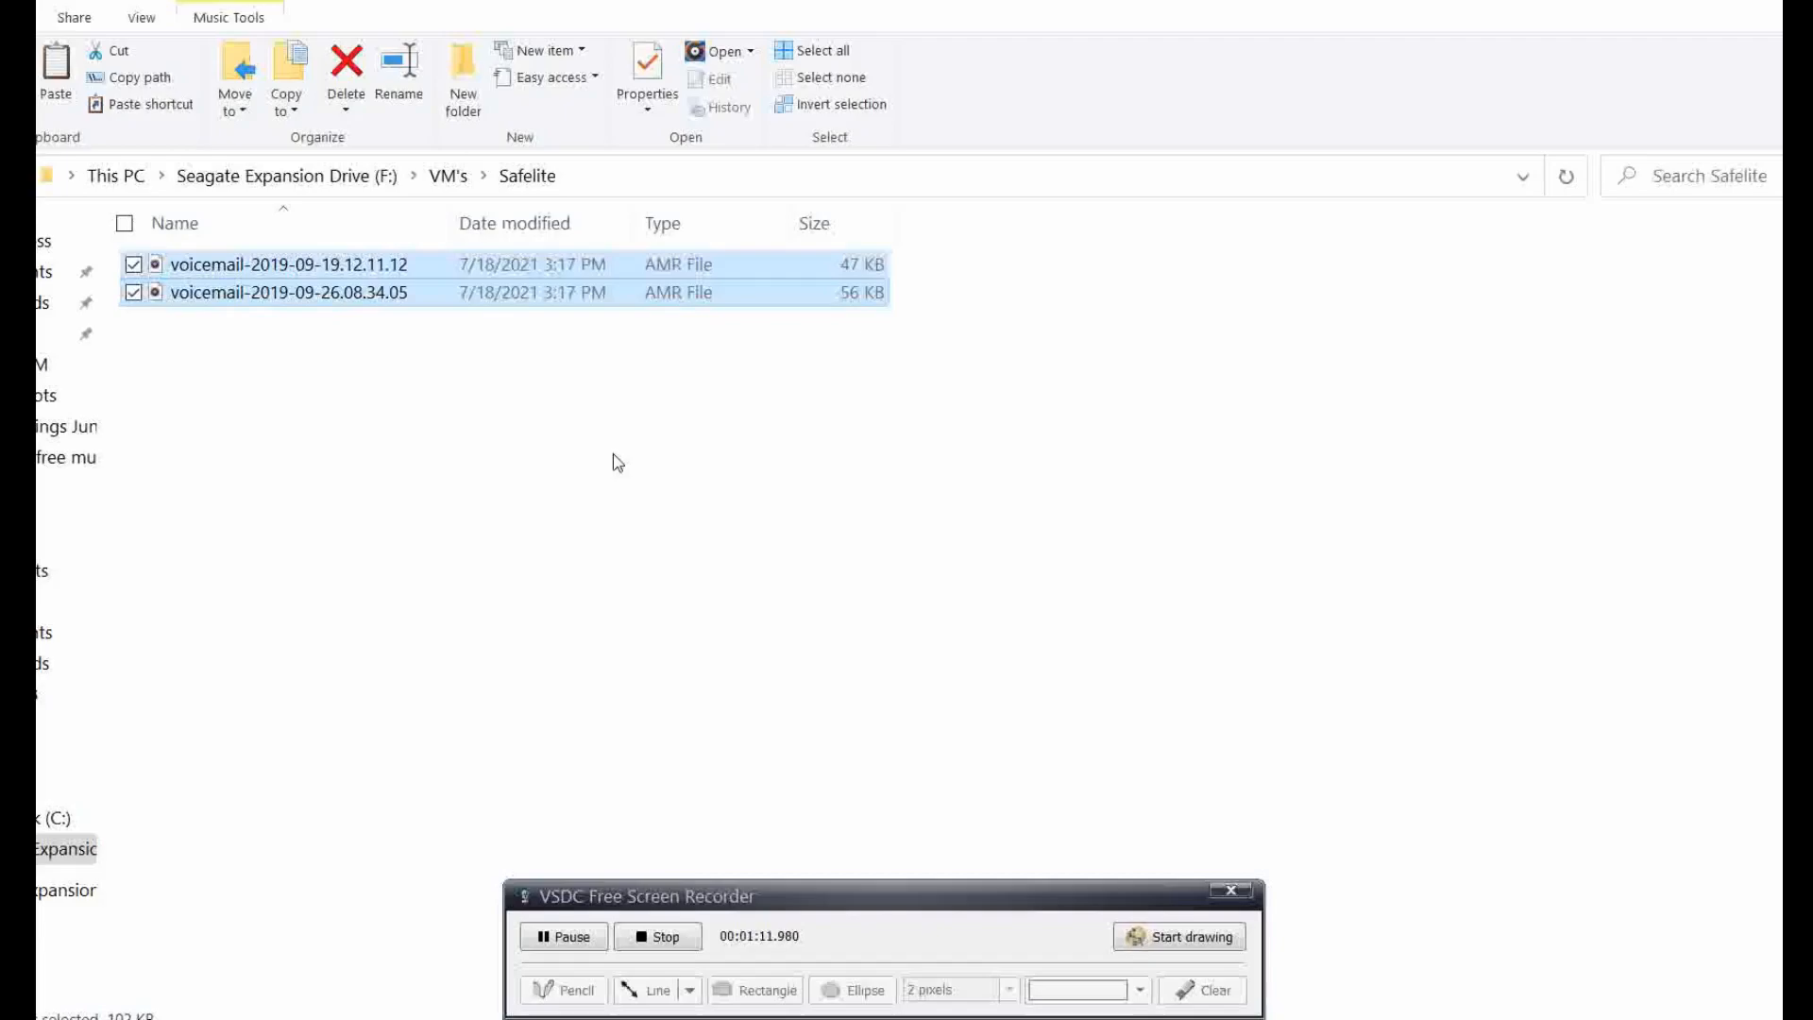
pyautogui.moveTo(739, 485)
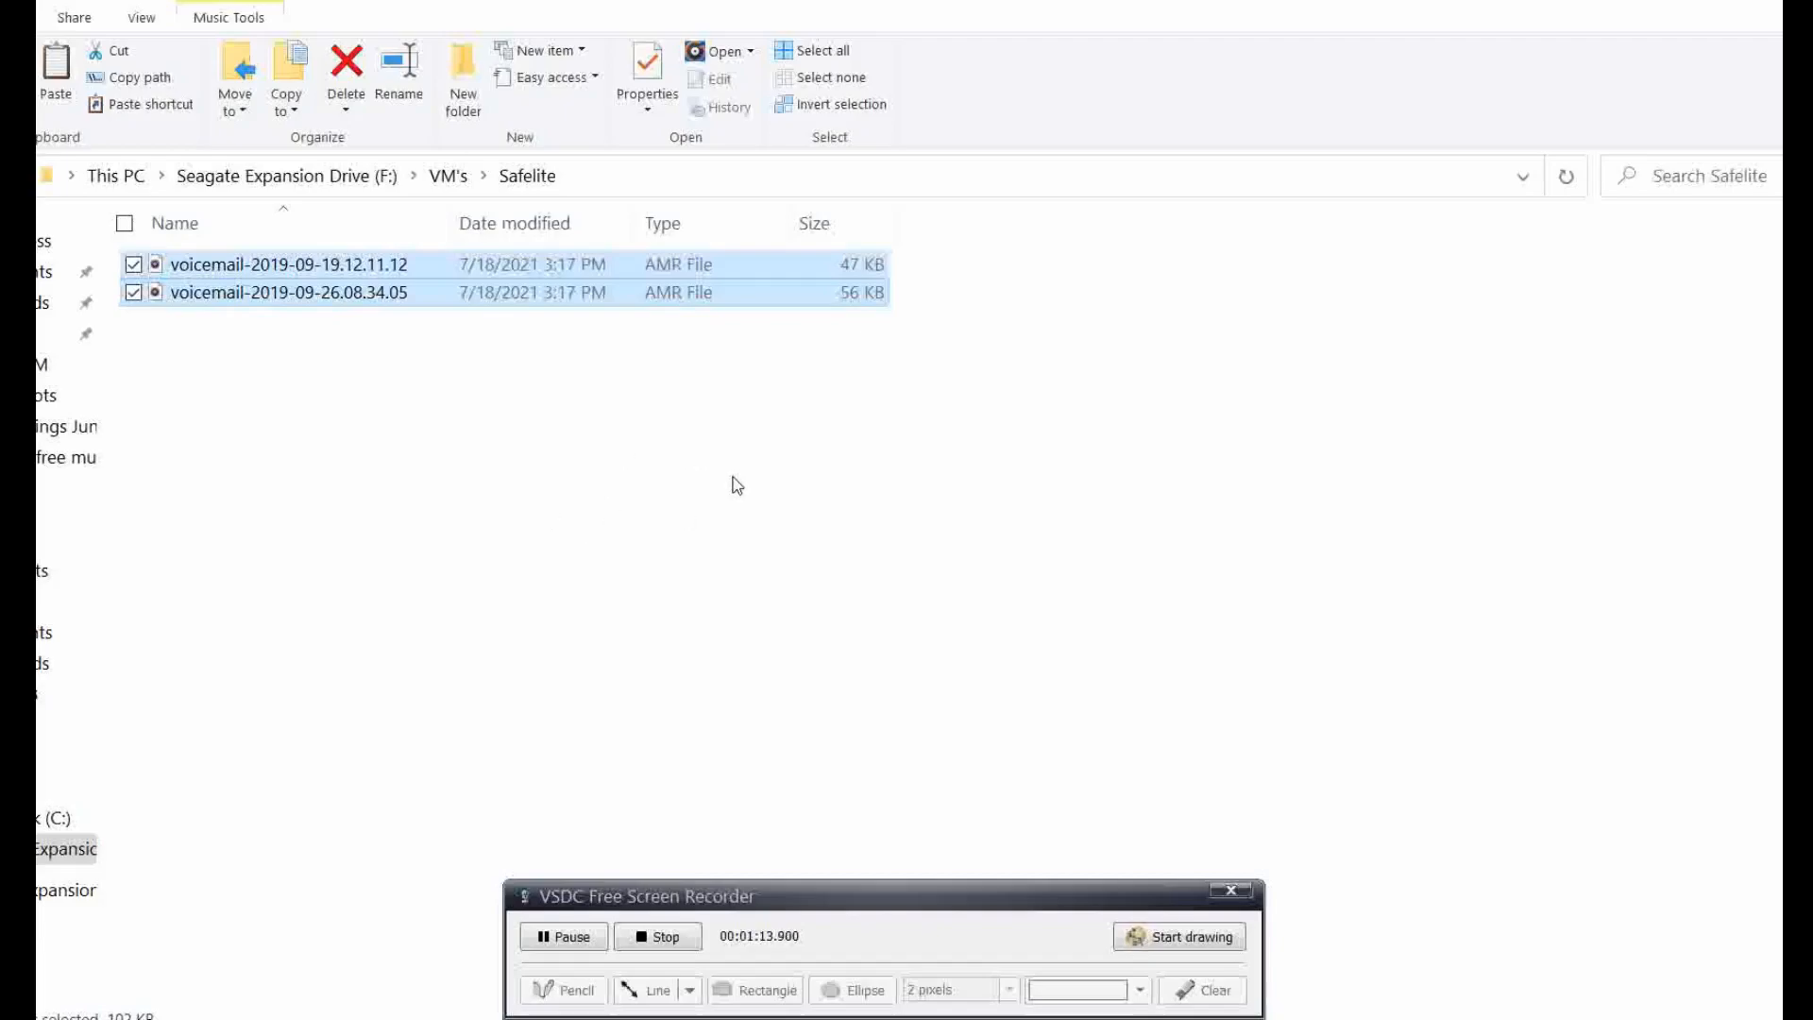
# Play voicemail-2019-09-26.08.34.05 in Super Media Player, skip the rating prompt, then close the player.
pyautogui.rightClick(289, 290)
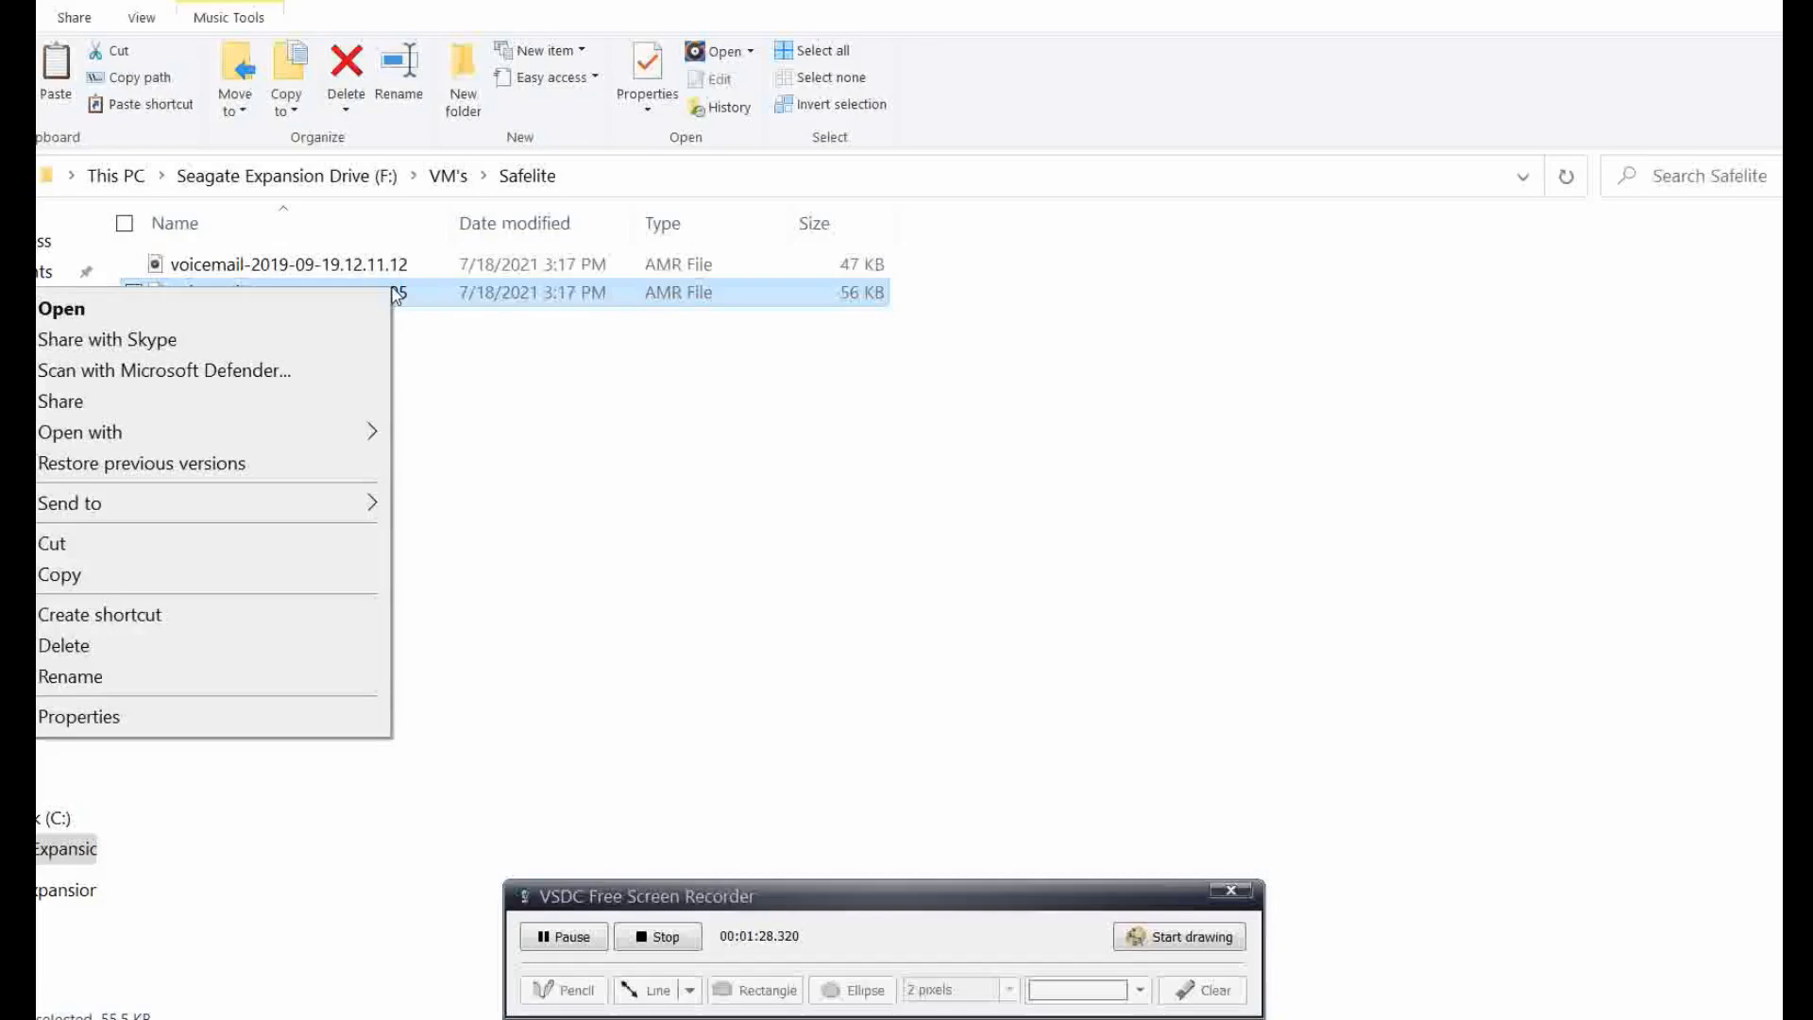
pyautogui.moveTo(231, 430)
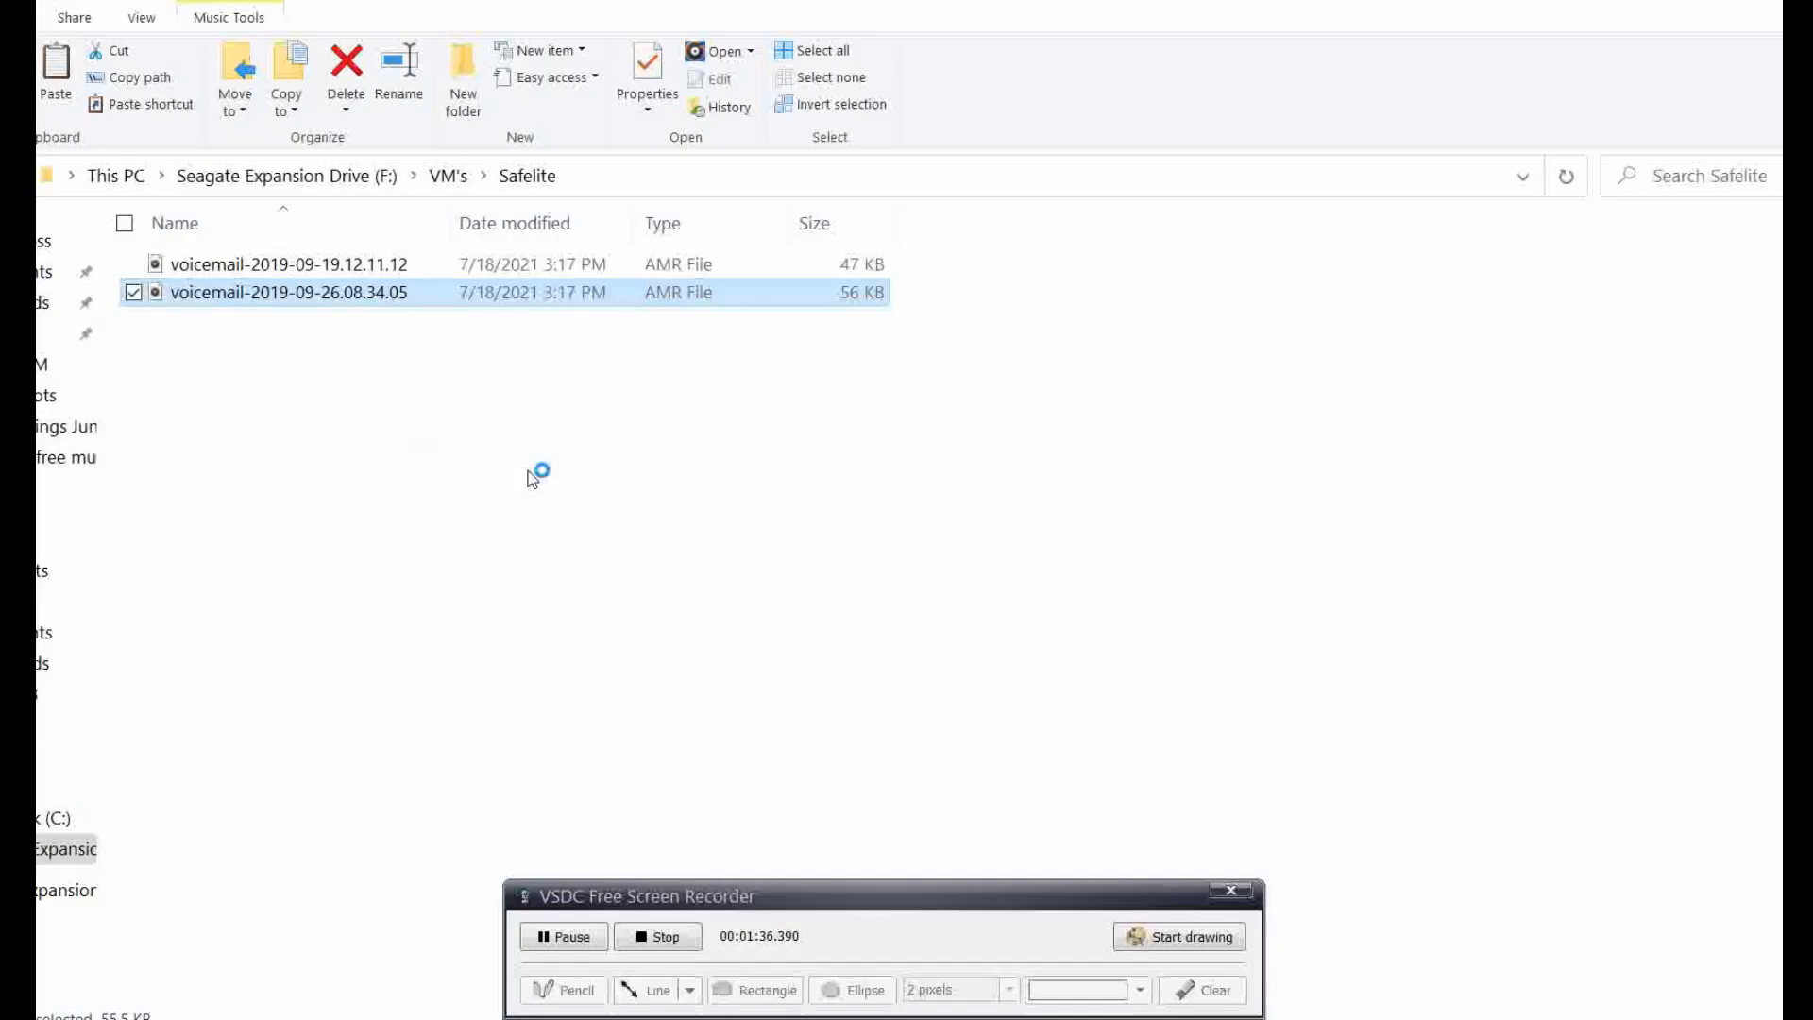
pyautogui.moveTo(529, 478)
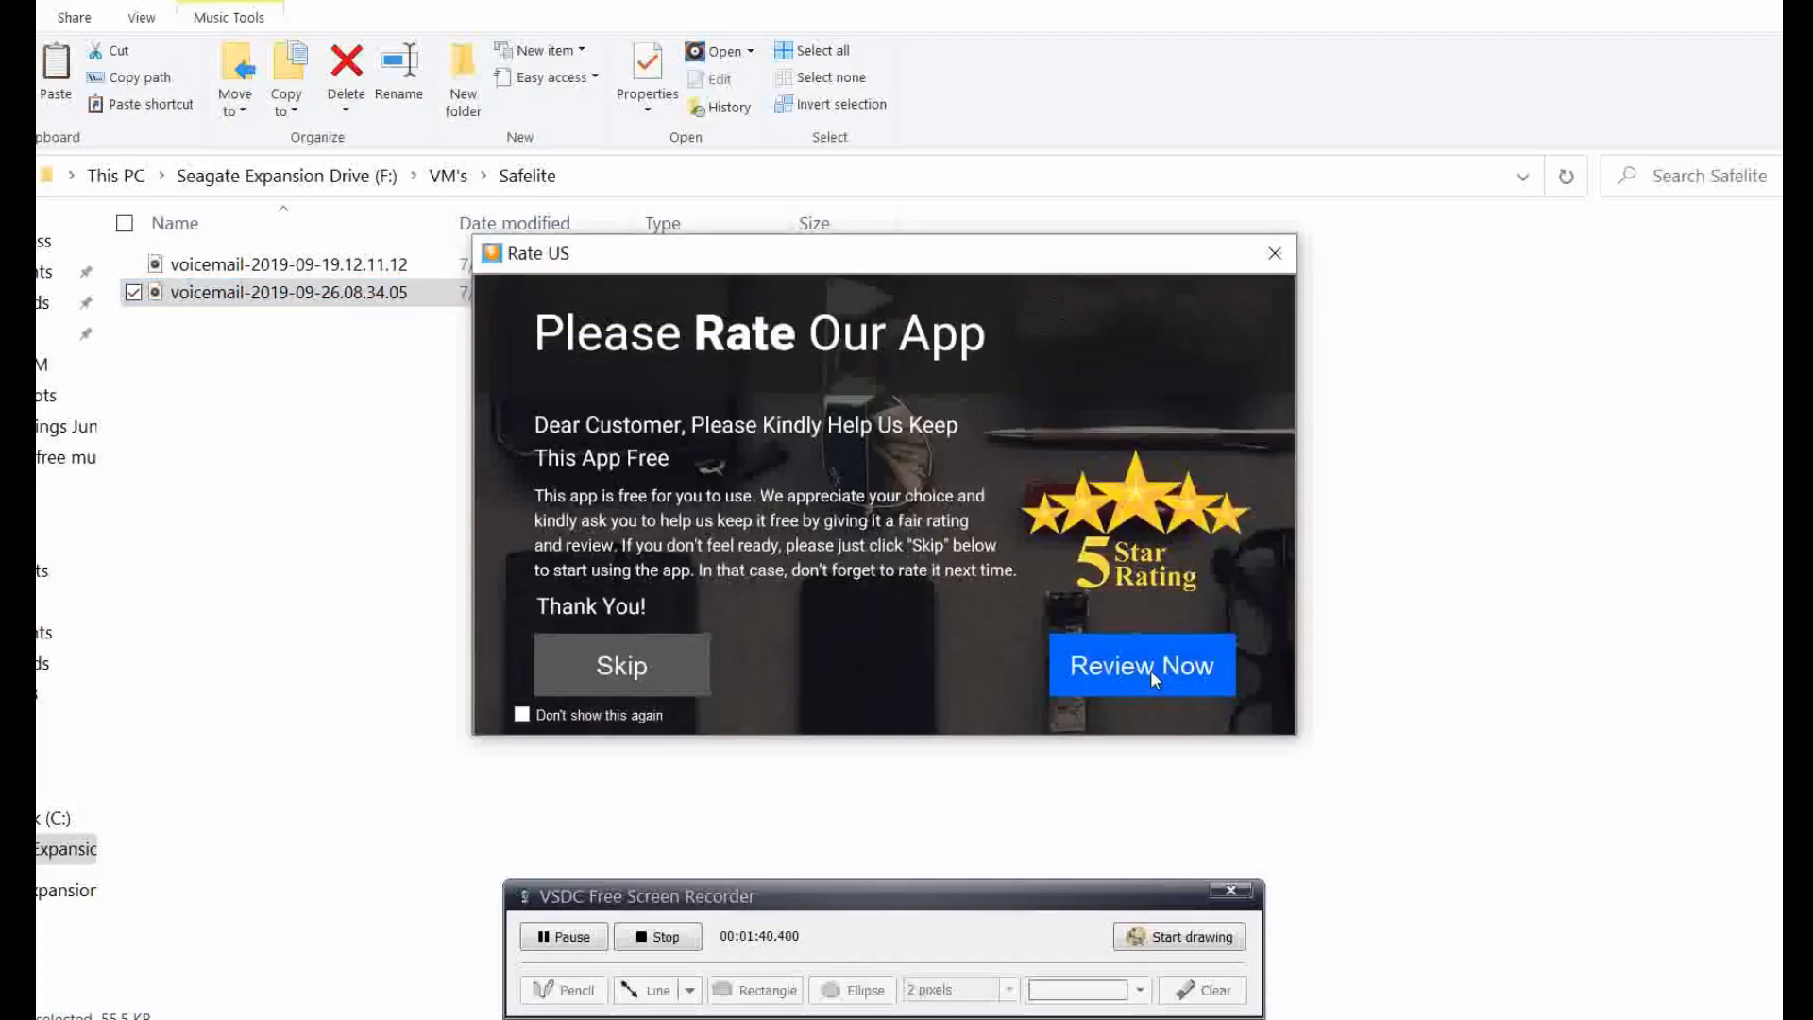
pyautogui.moveTo(729, 682)
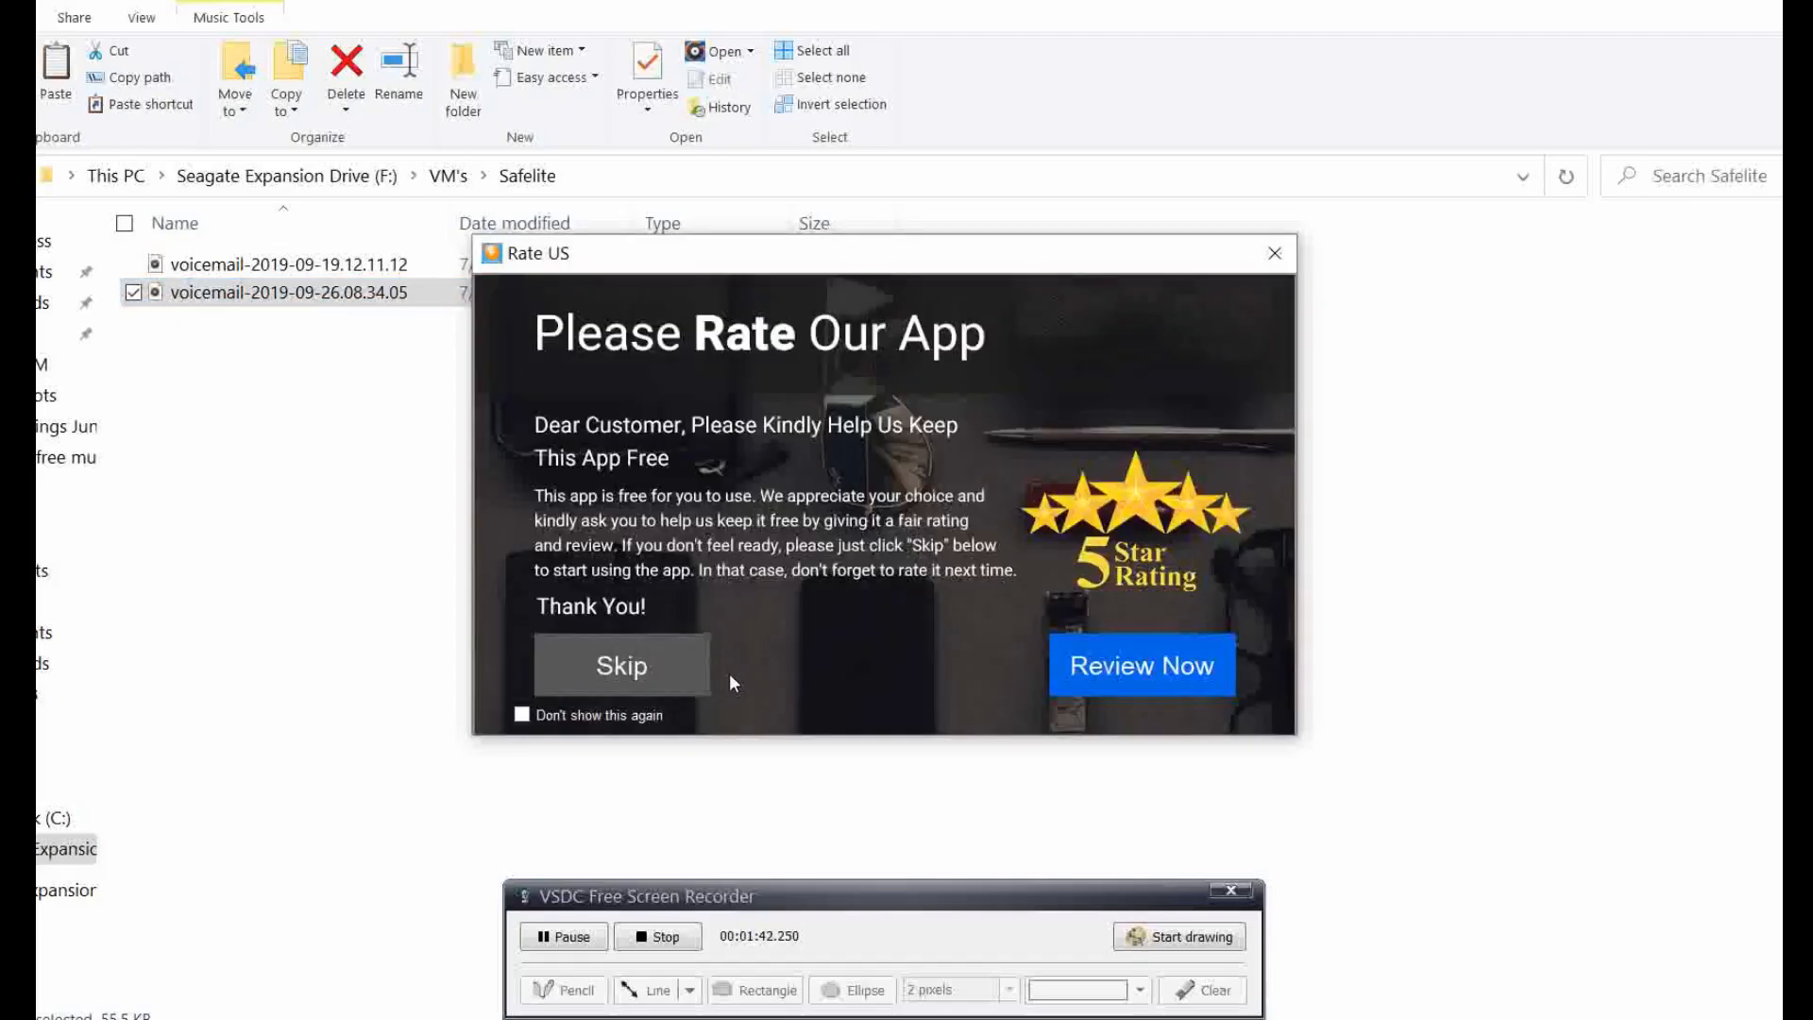
pyautogui.click(621, 666)
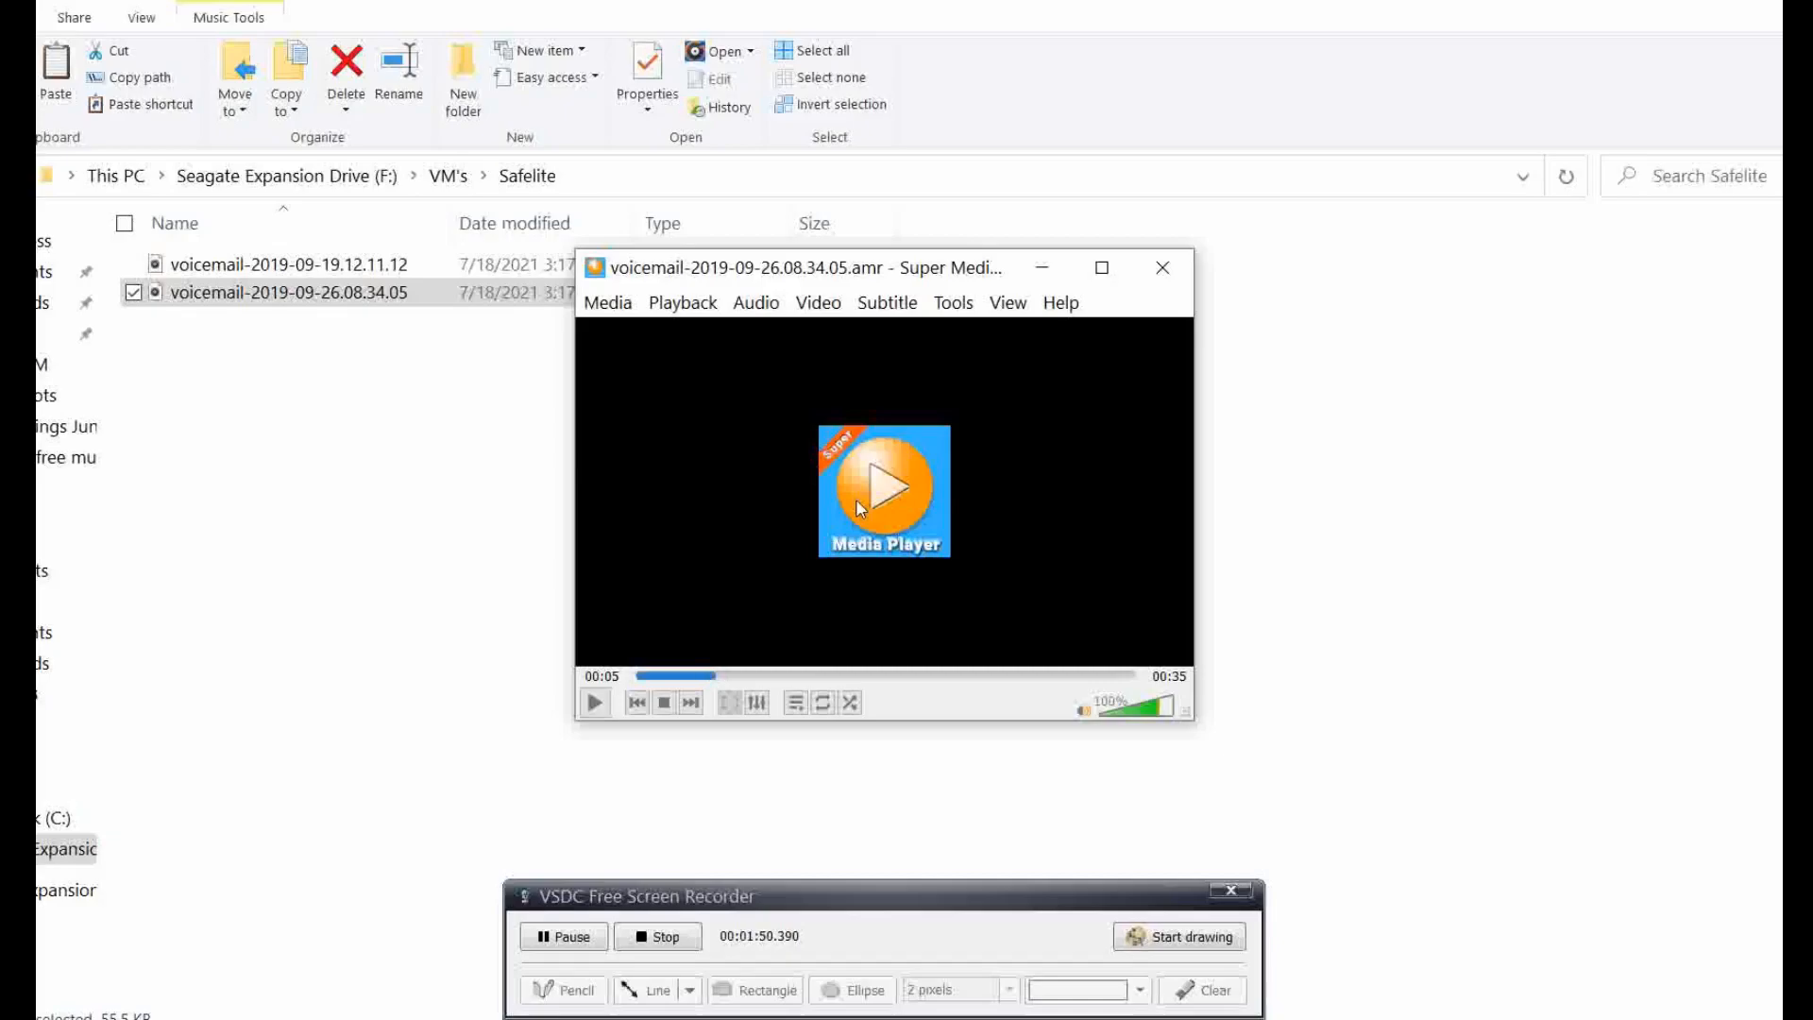
pyautogui.moveTo(1164, 266)
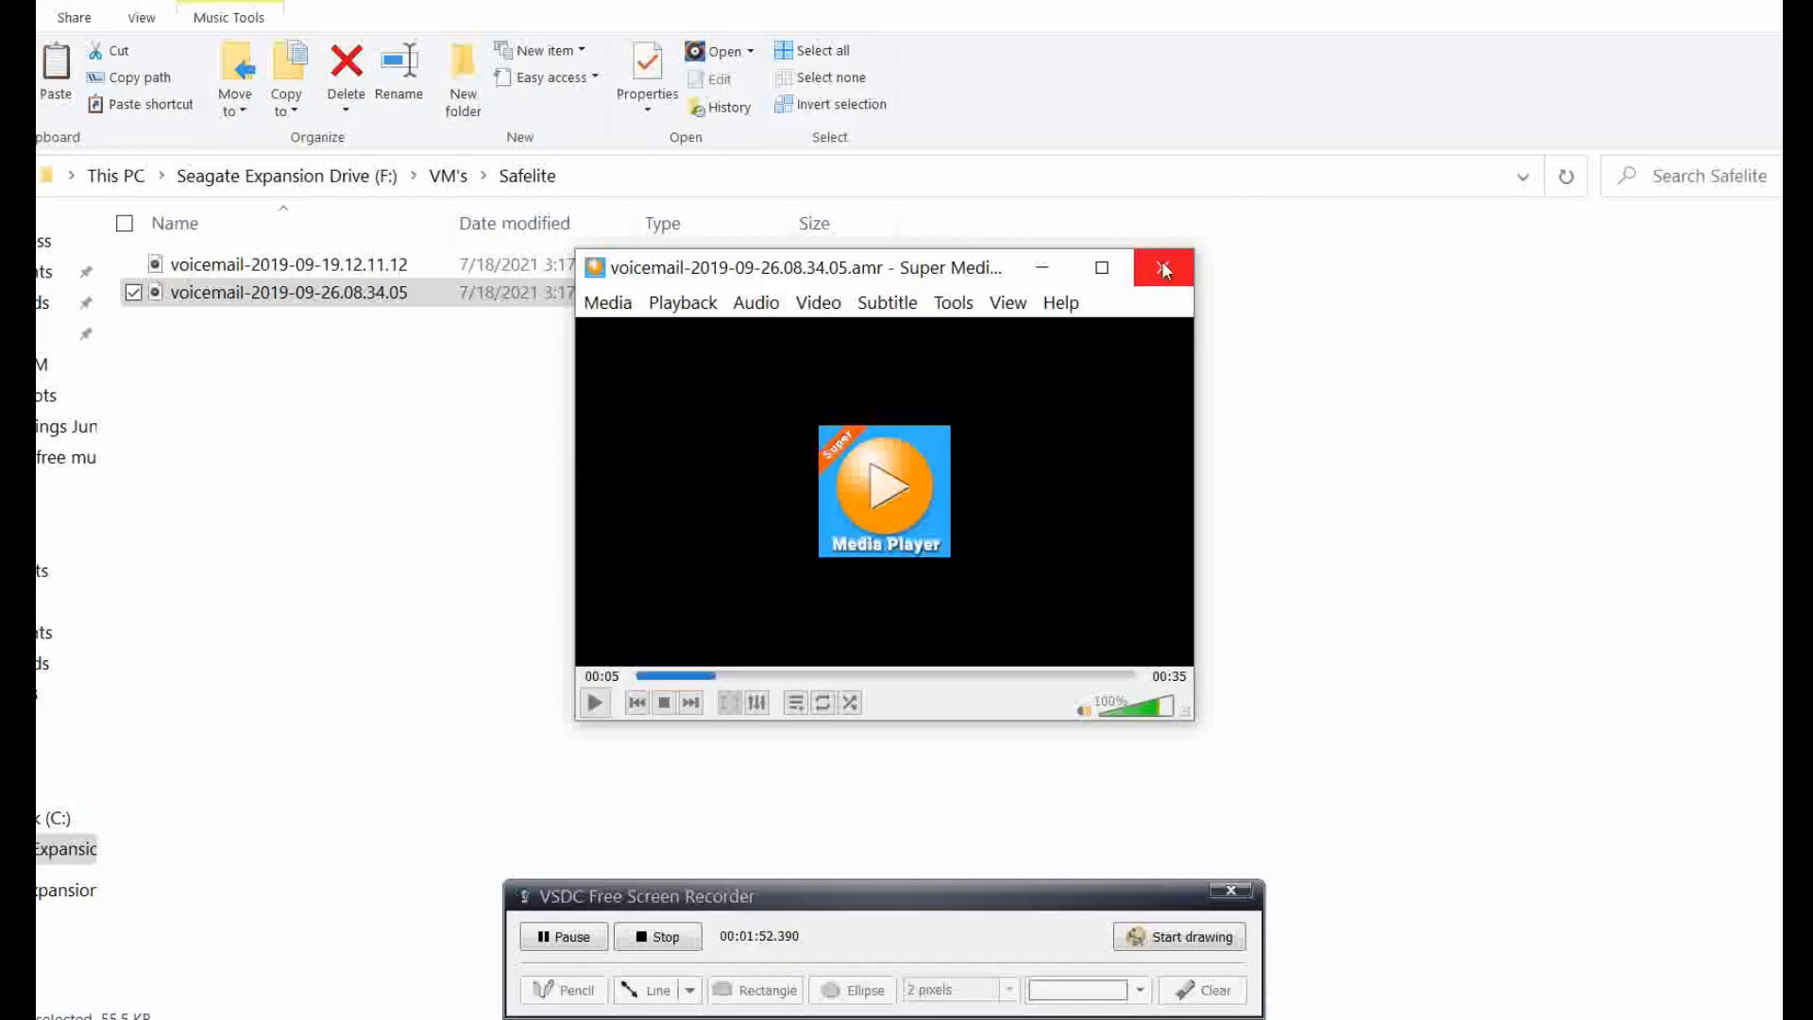
pyautogui.click(1166, 268)
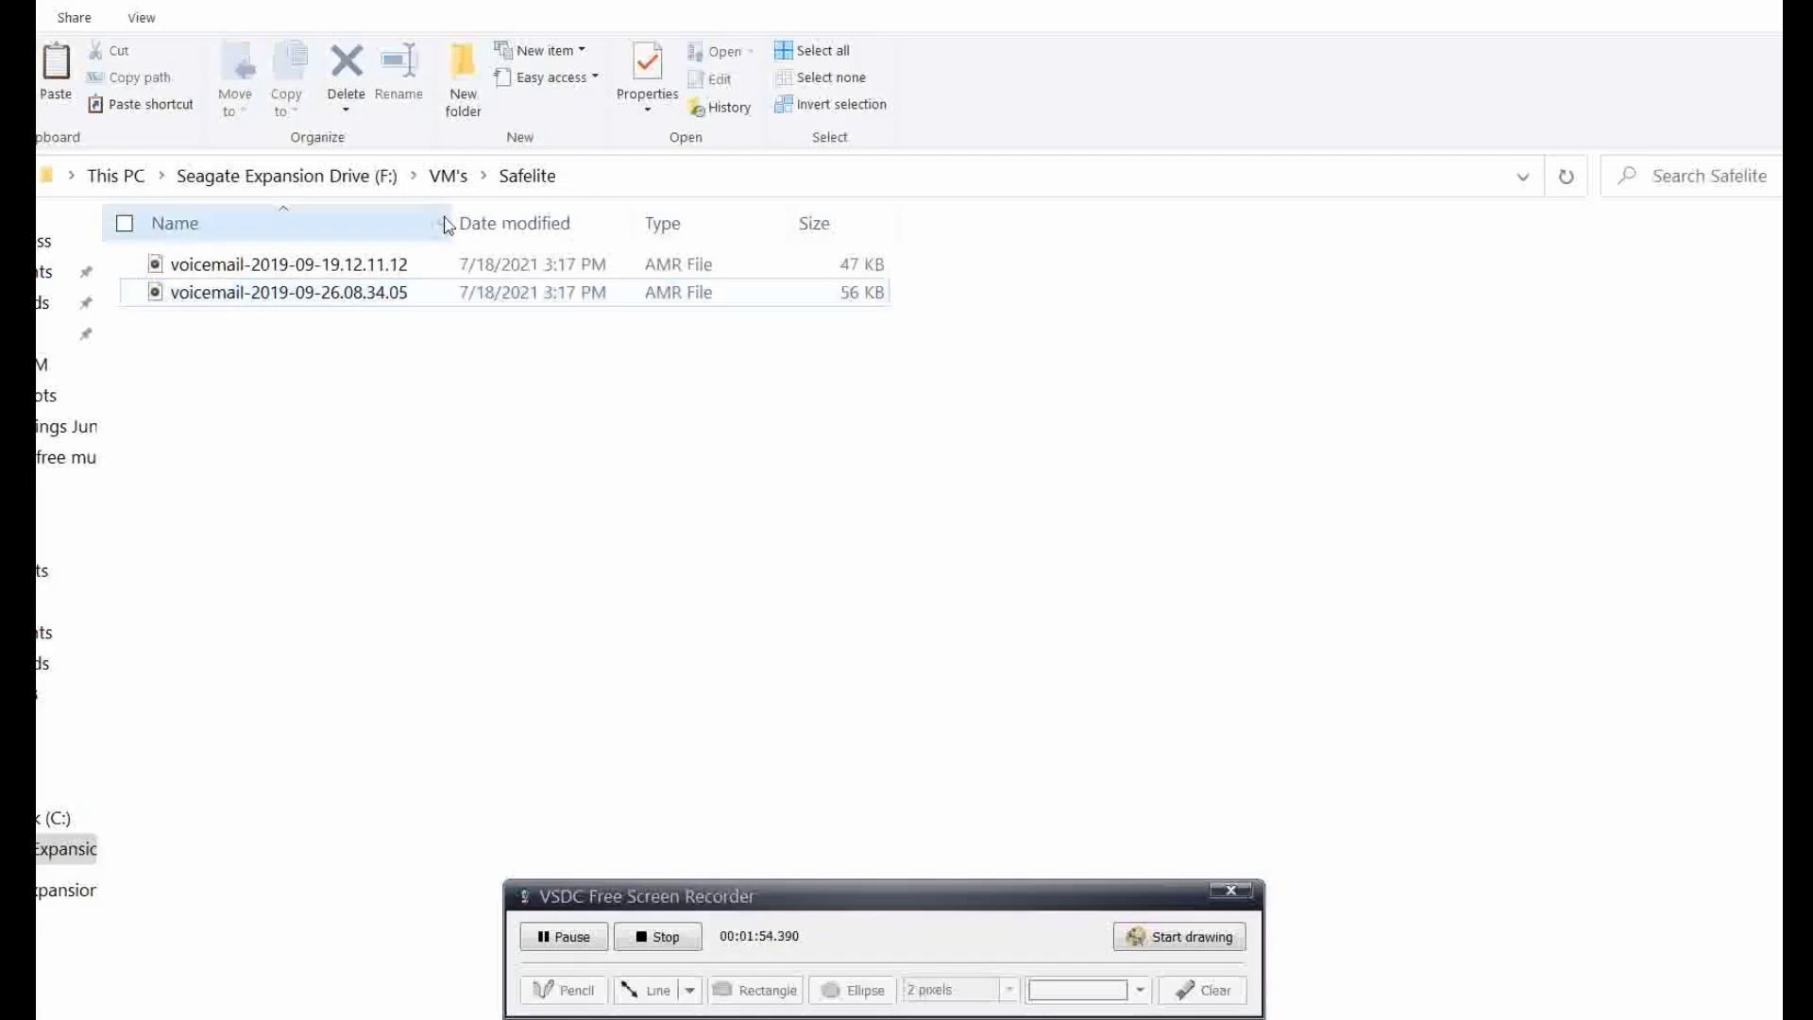
# Play voicemail-2019-09-19.12.11.12 in Super Media Player, decline the tutorial, and pause about 3 seconds in.
pyautogui.click(289, 265)
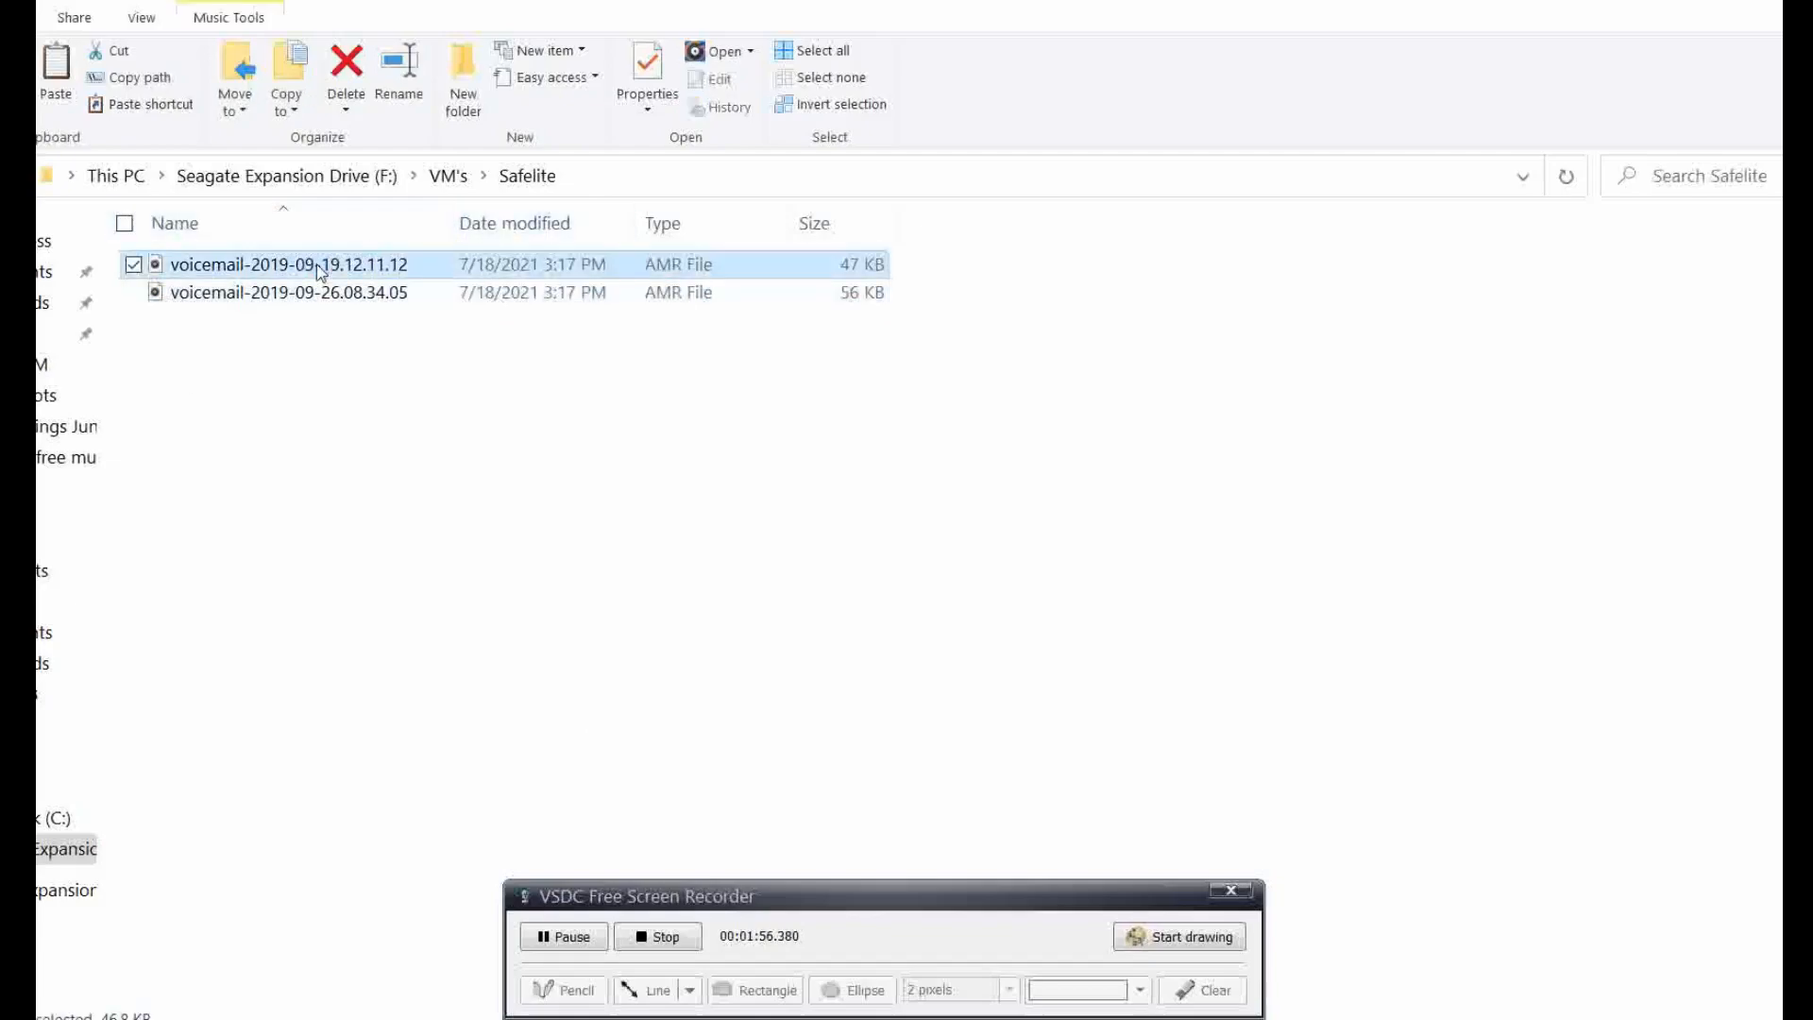
pyautogui.rightClick(289, 265)
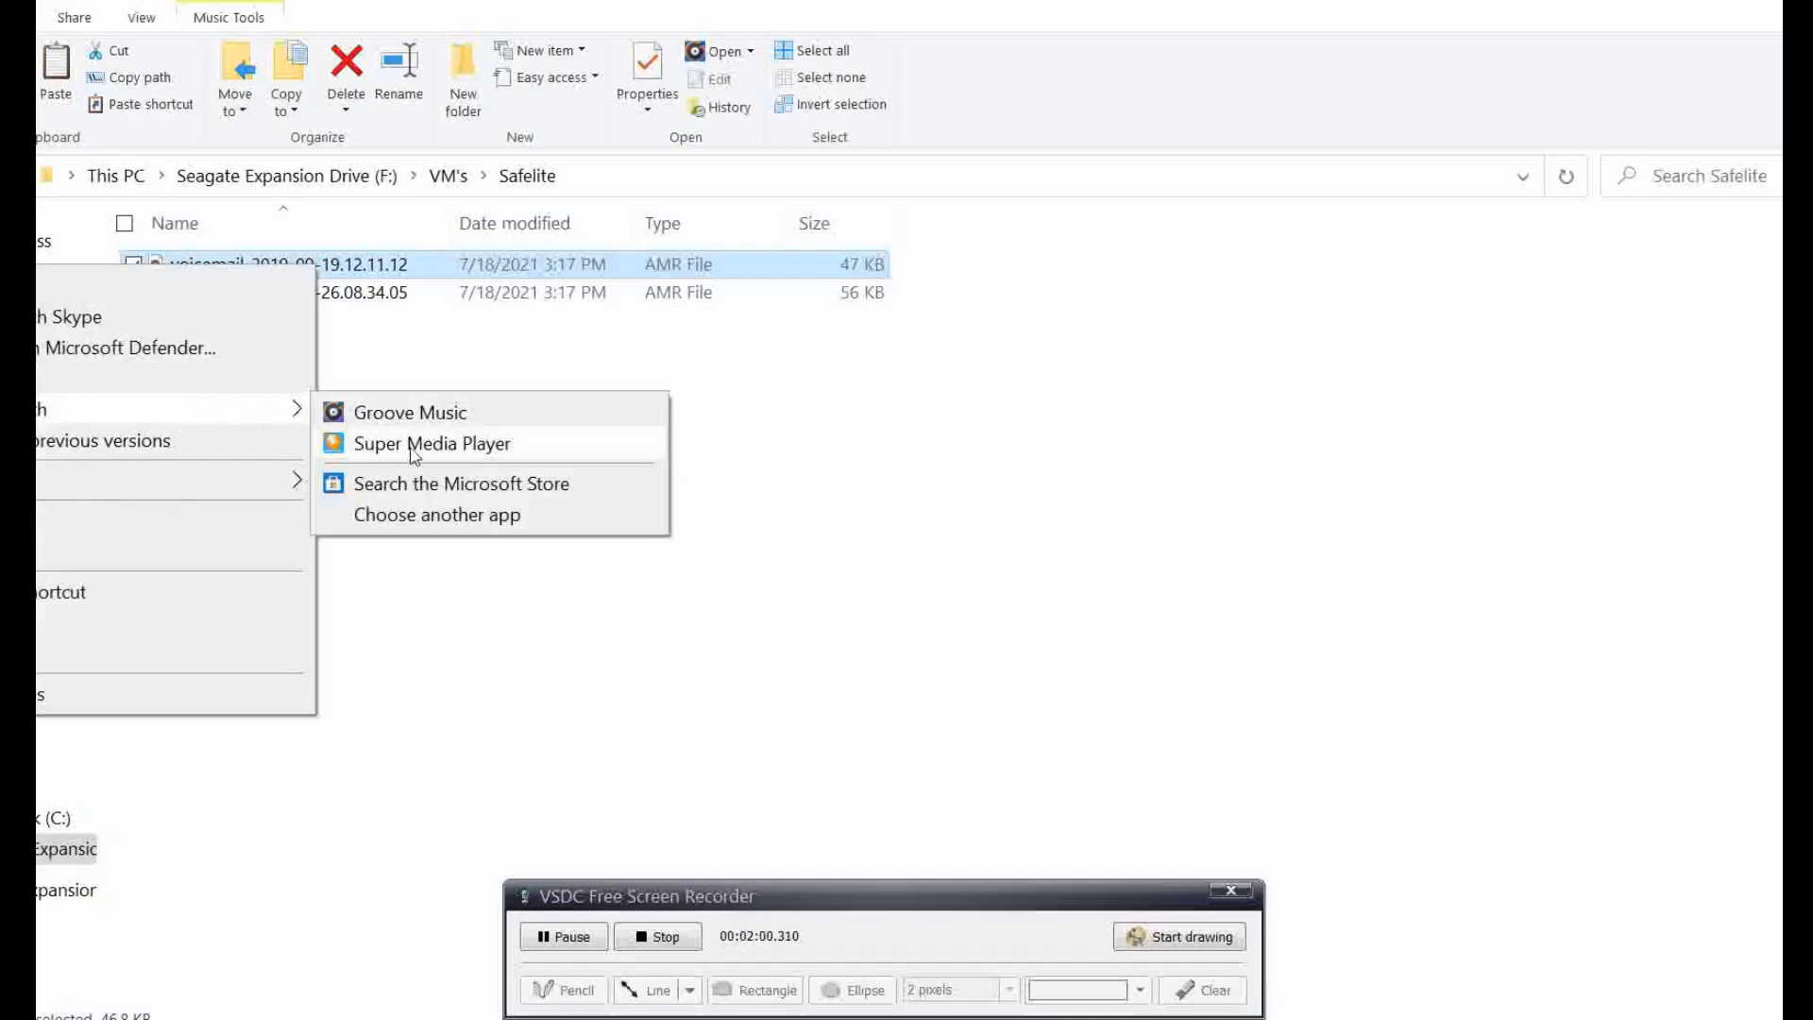
pyautogui.click(433, 442)
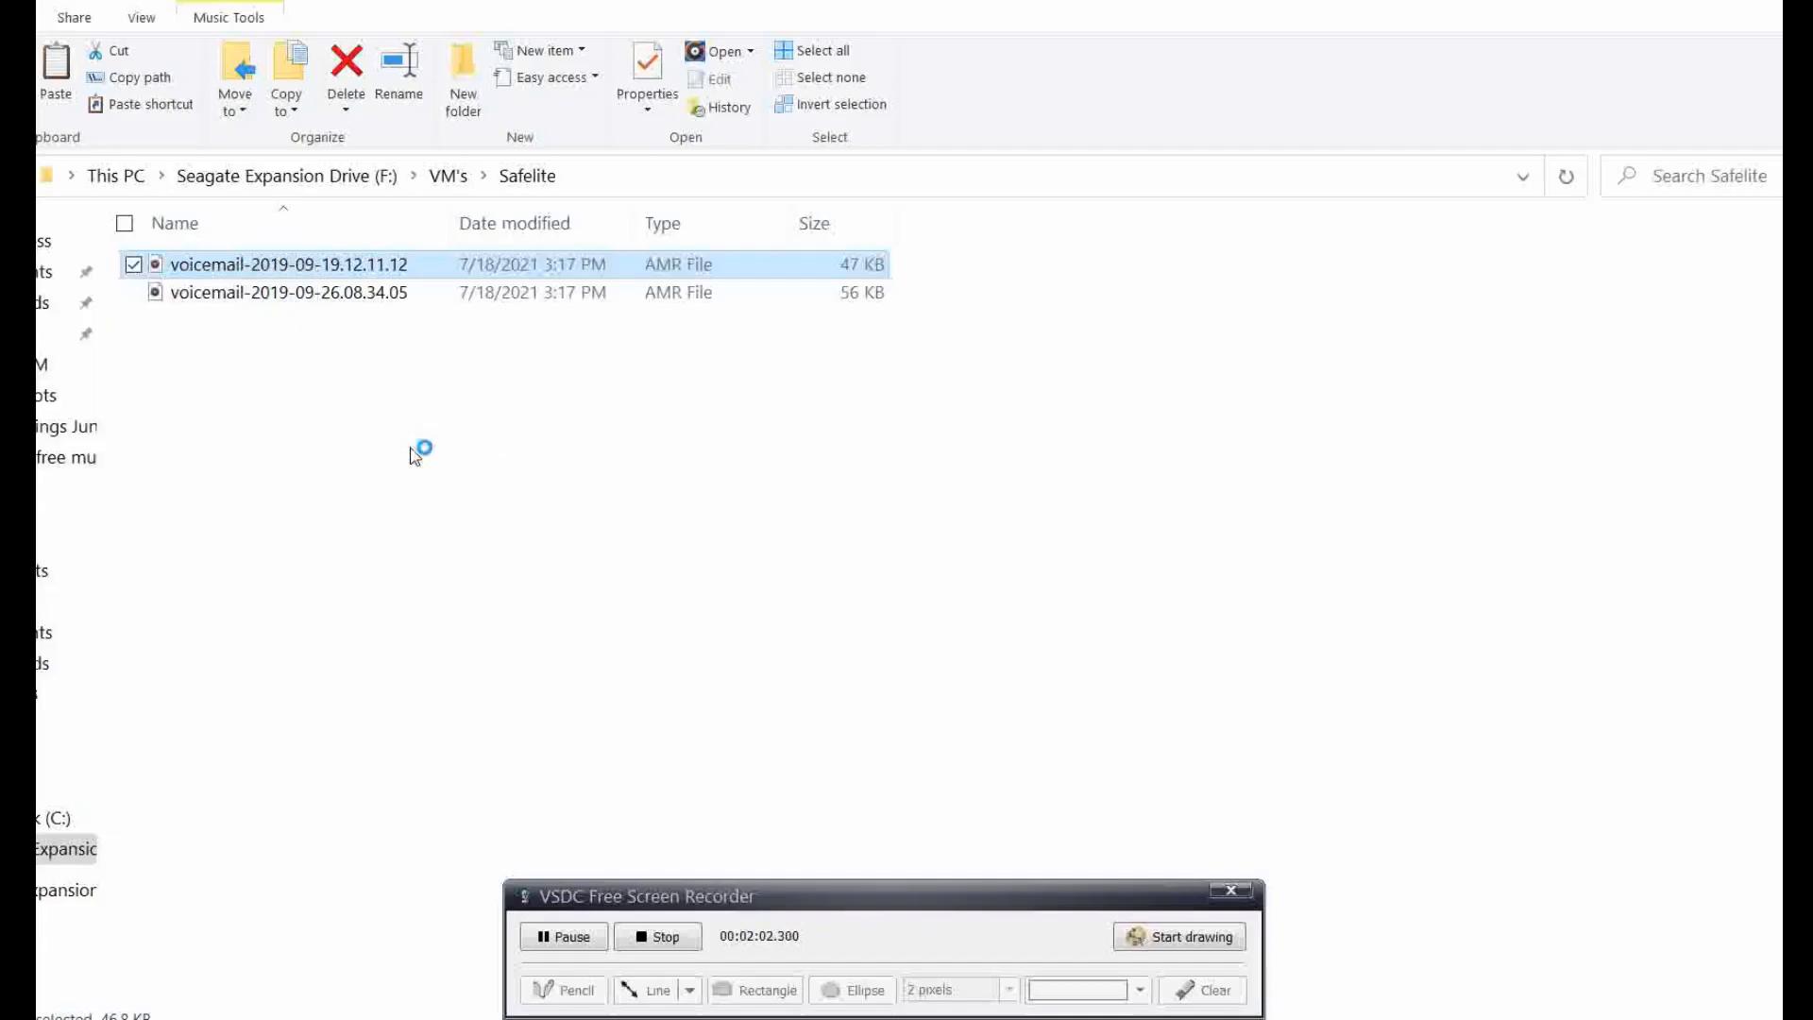
pyautogui.doubleClick(291, 264)
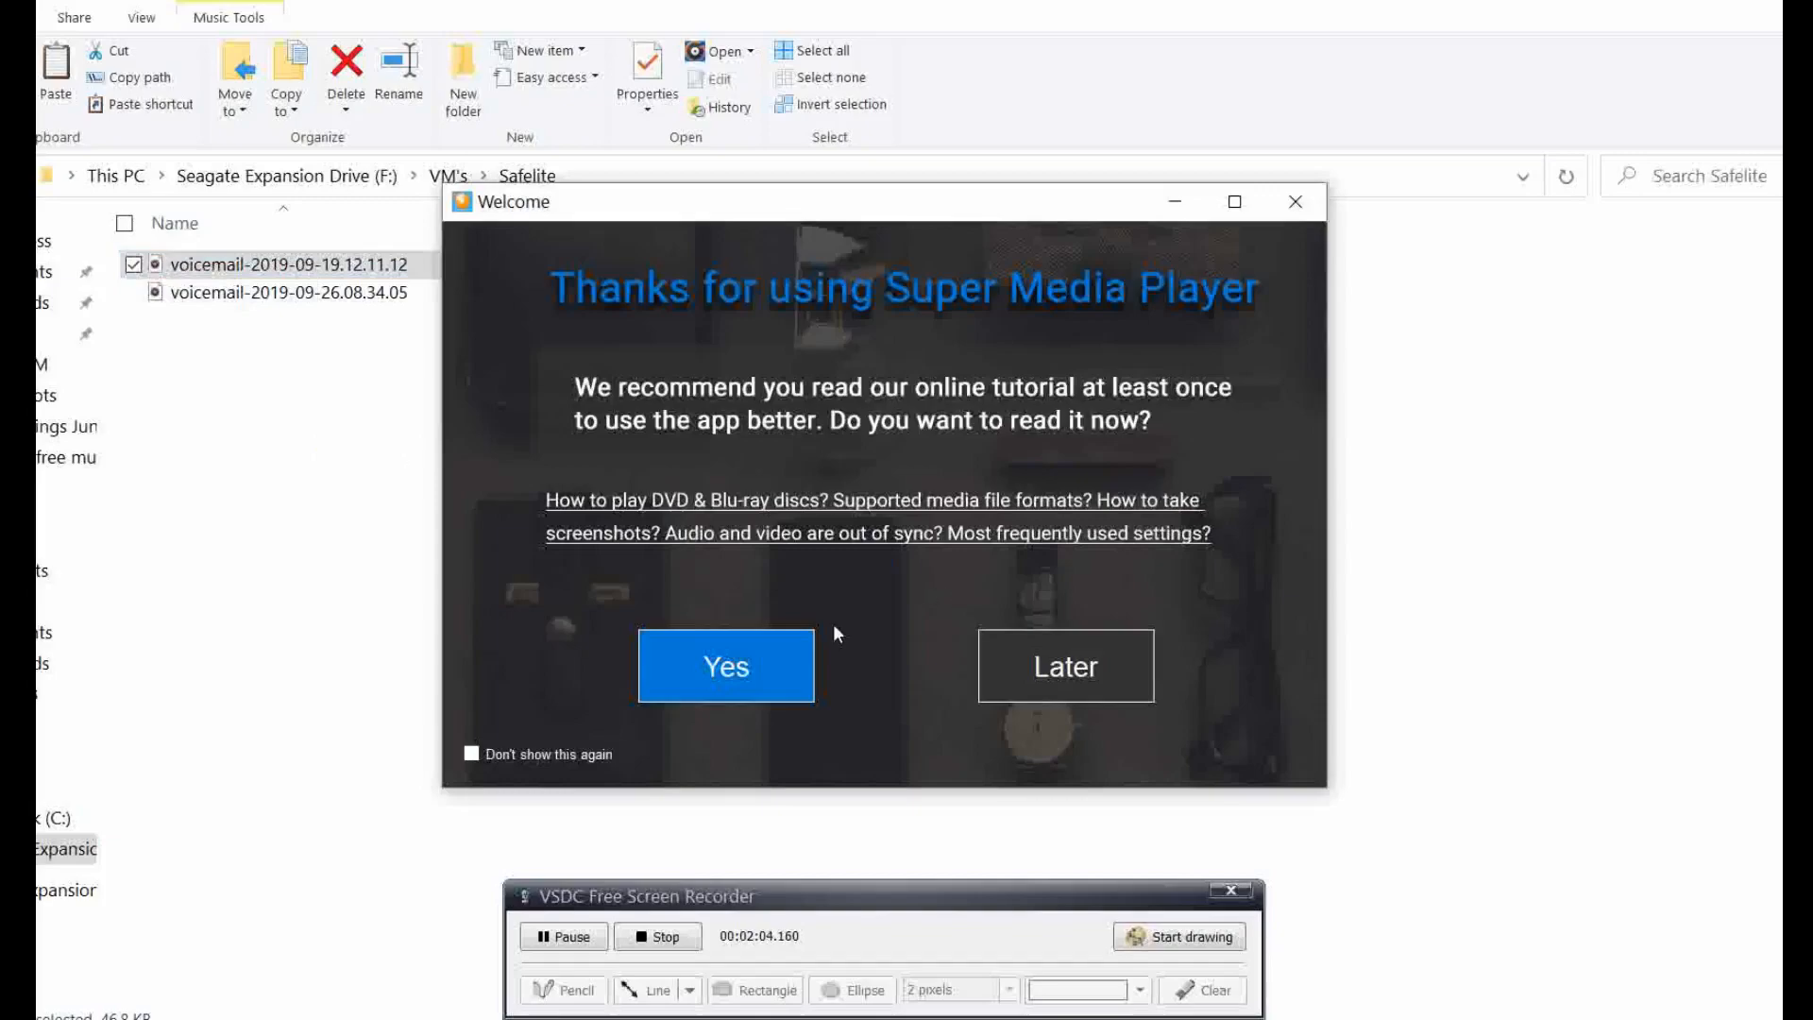
pyautogui.click(1064, 666)
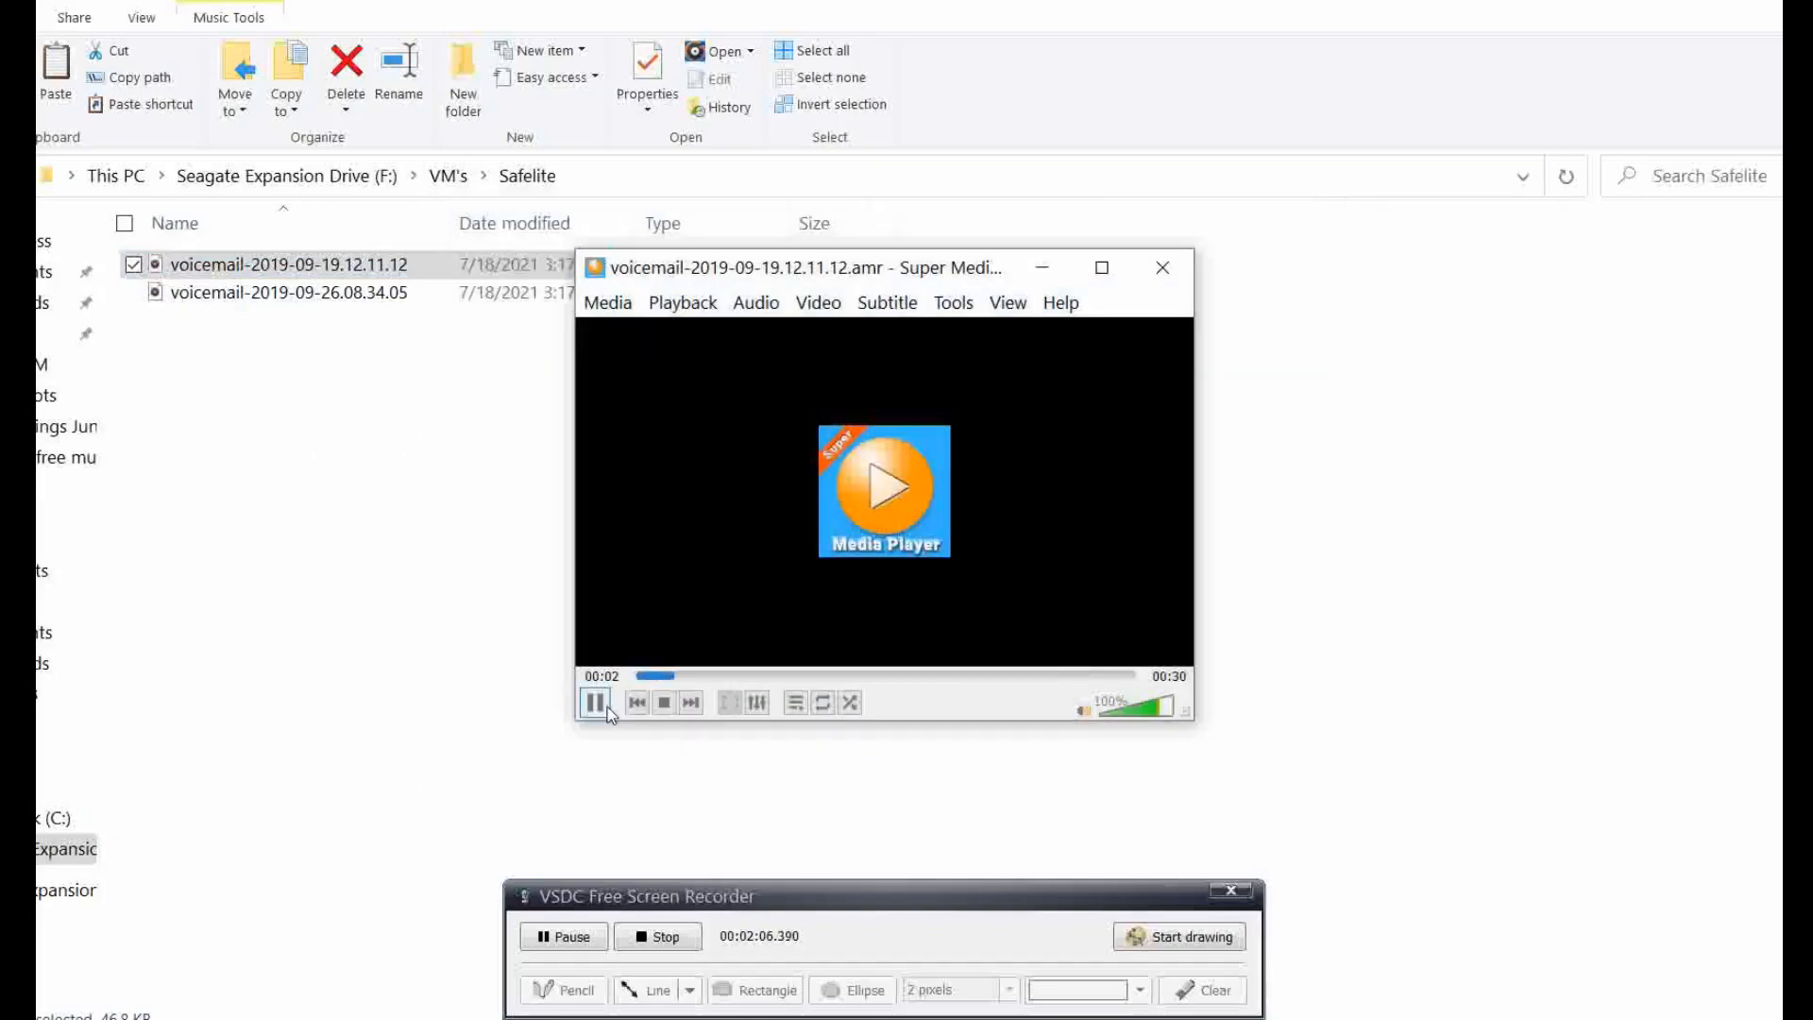
pyautogui.click(594, 702)
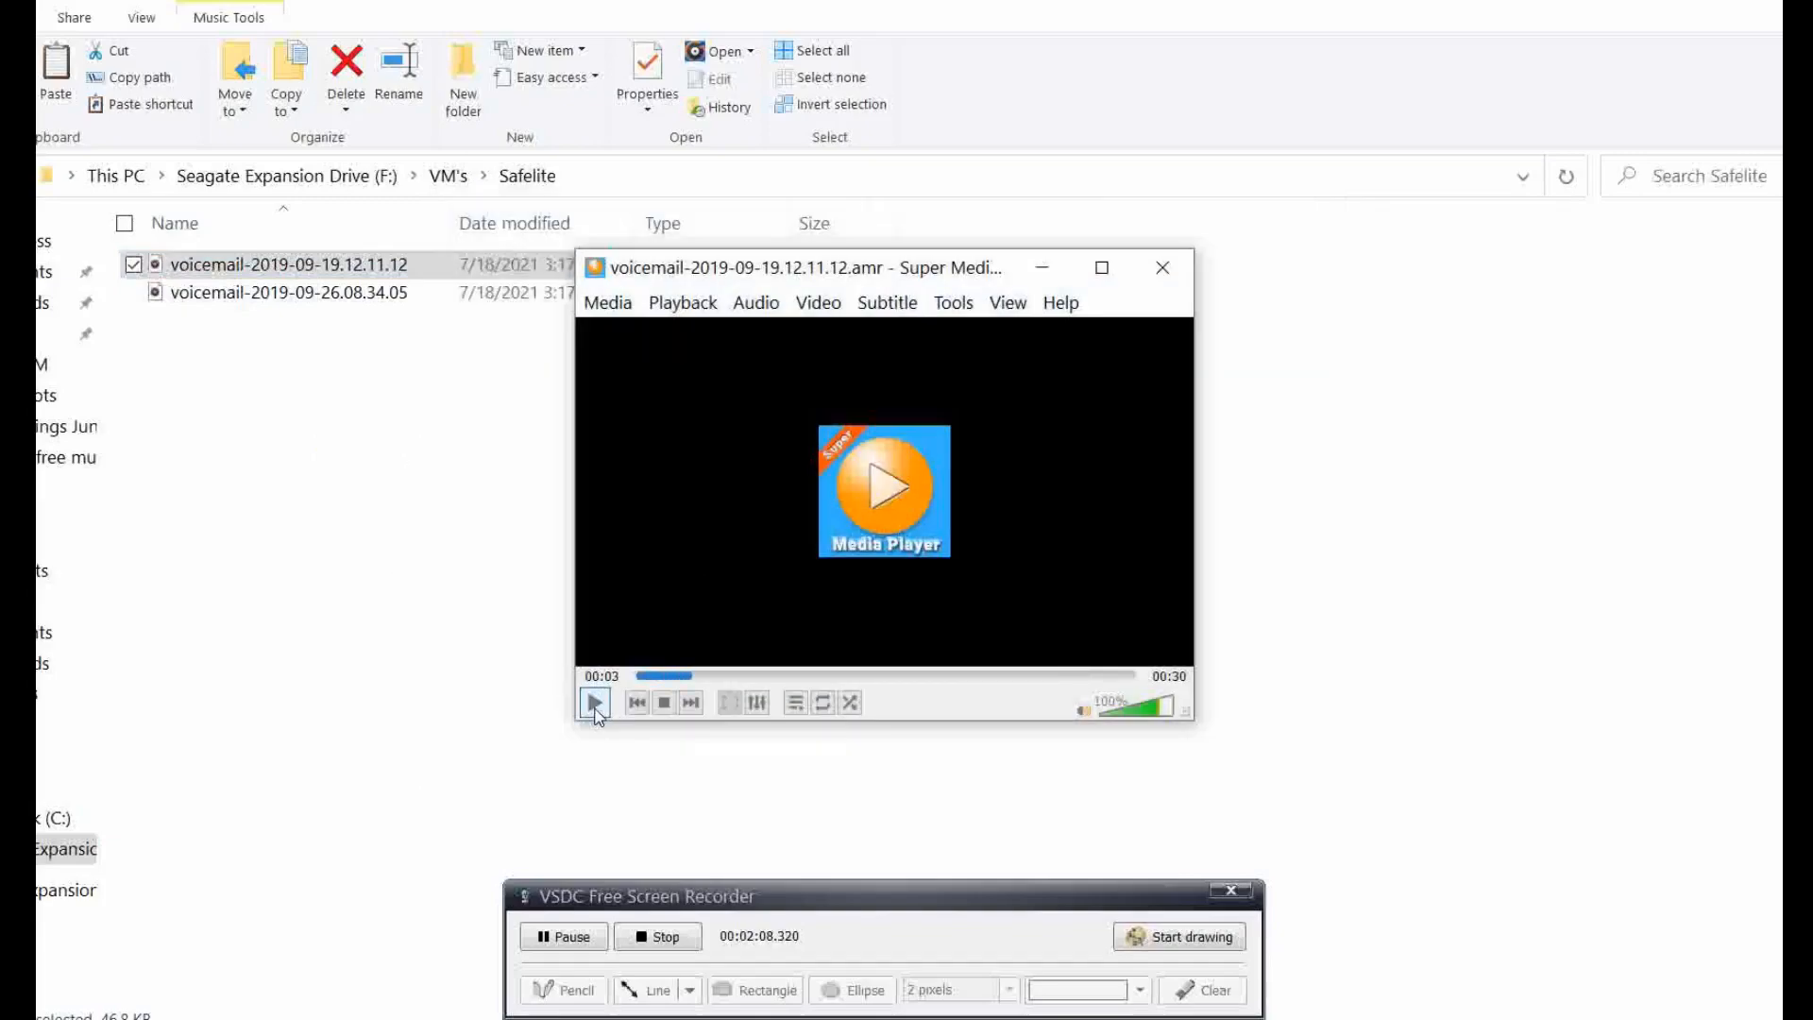